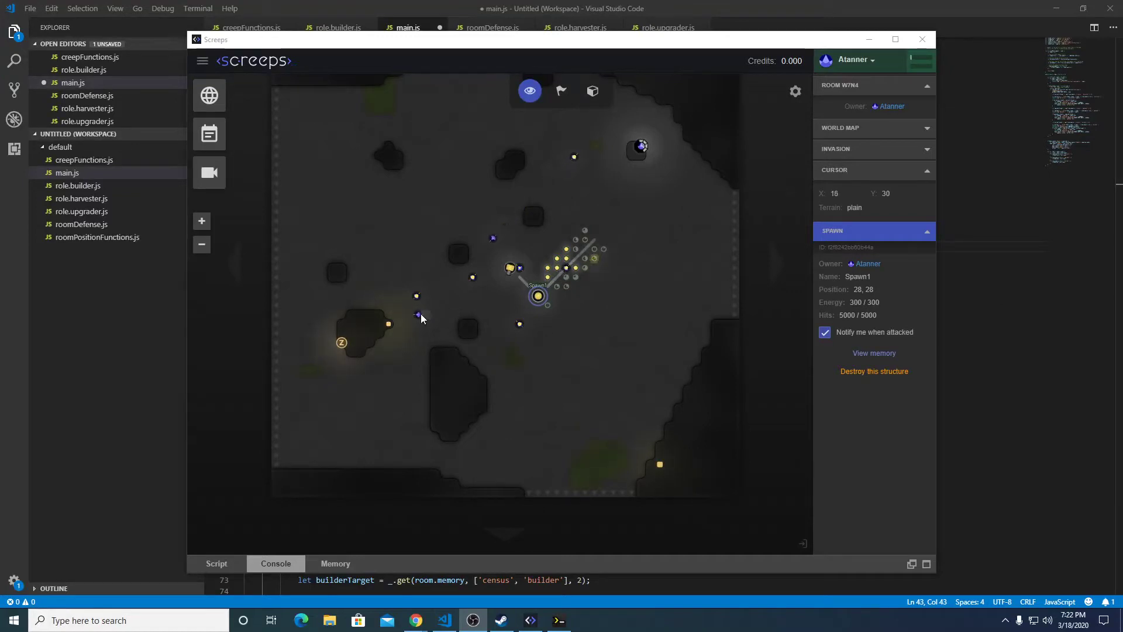
mouse_move(658, 454)
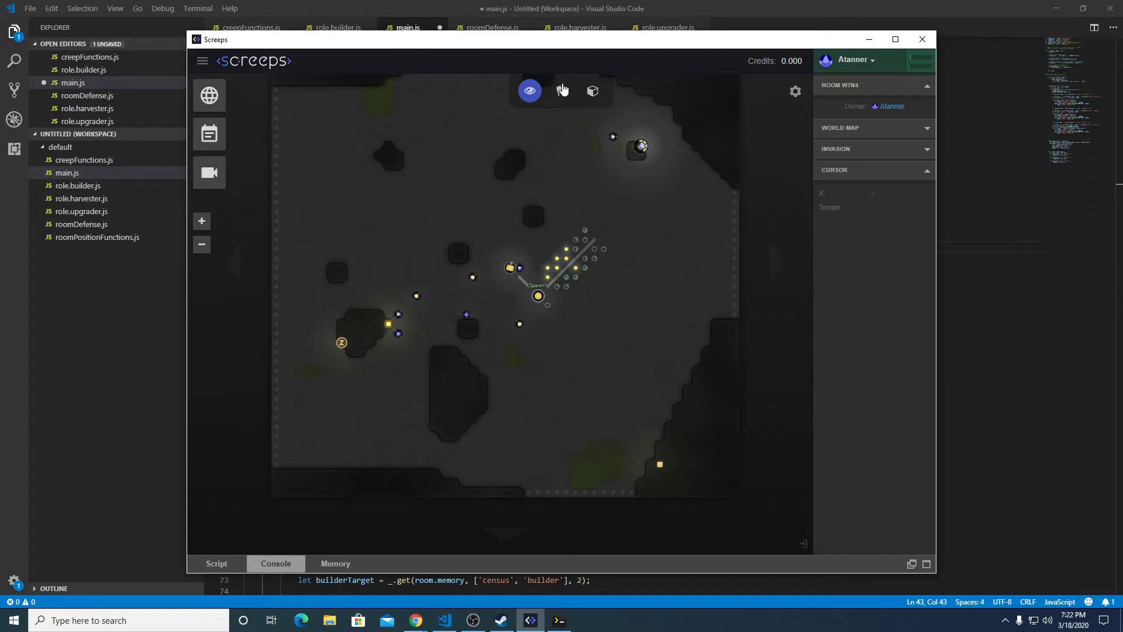
Step: Select a builder creep near the spawn to view its three-part body details
click(396, 316)
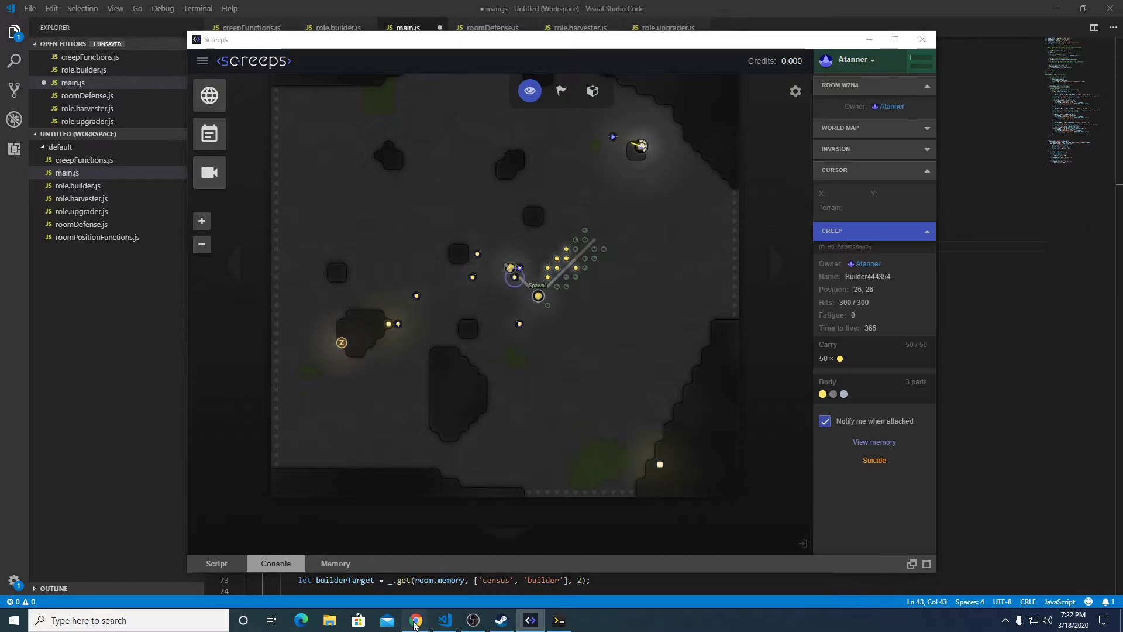
Step: Bring up the Screeps API documentation in Chrome at the Room properties section
click(414, 620)
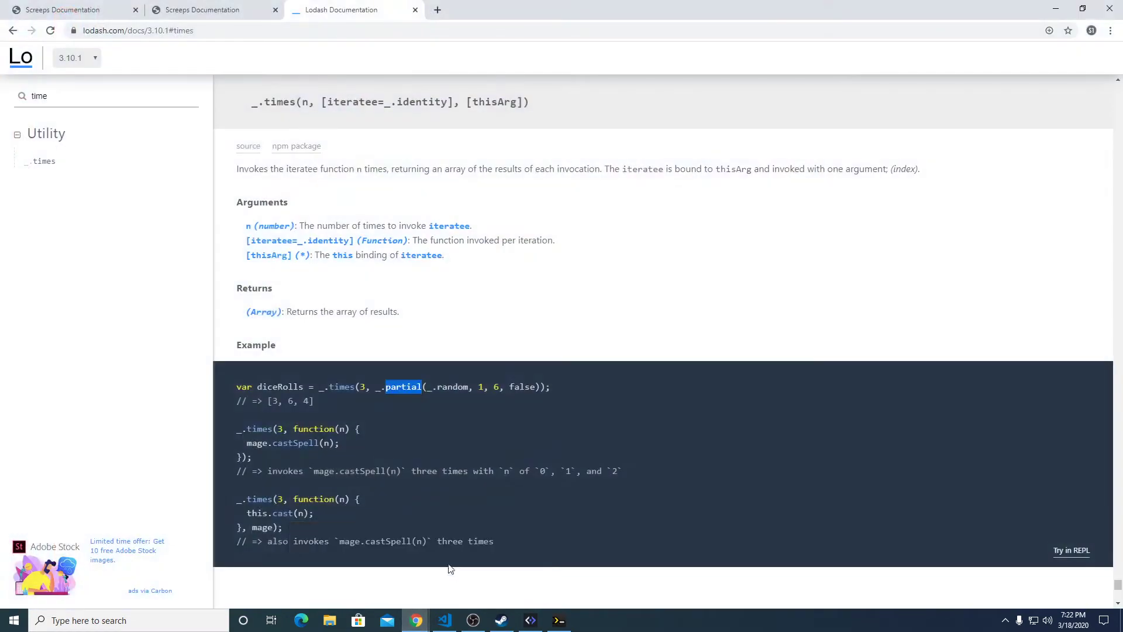
click(208, 10)
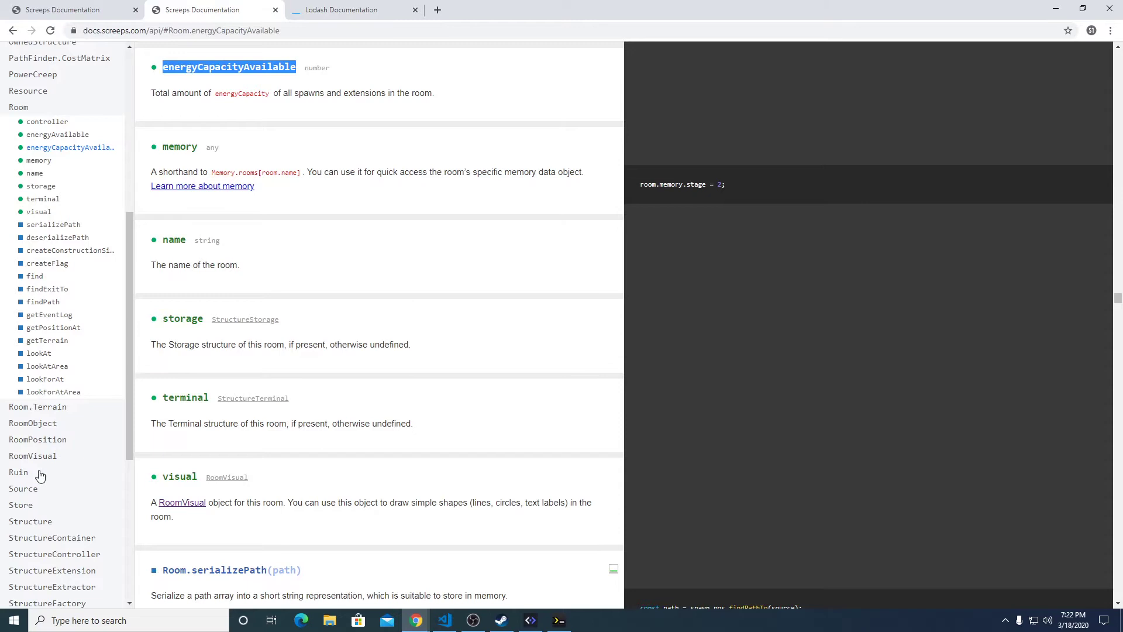
mouse_move(24, 112)
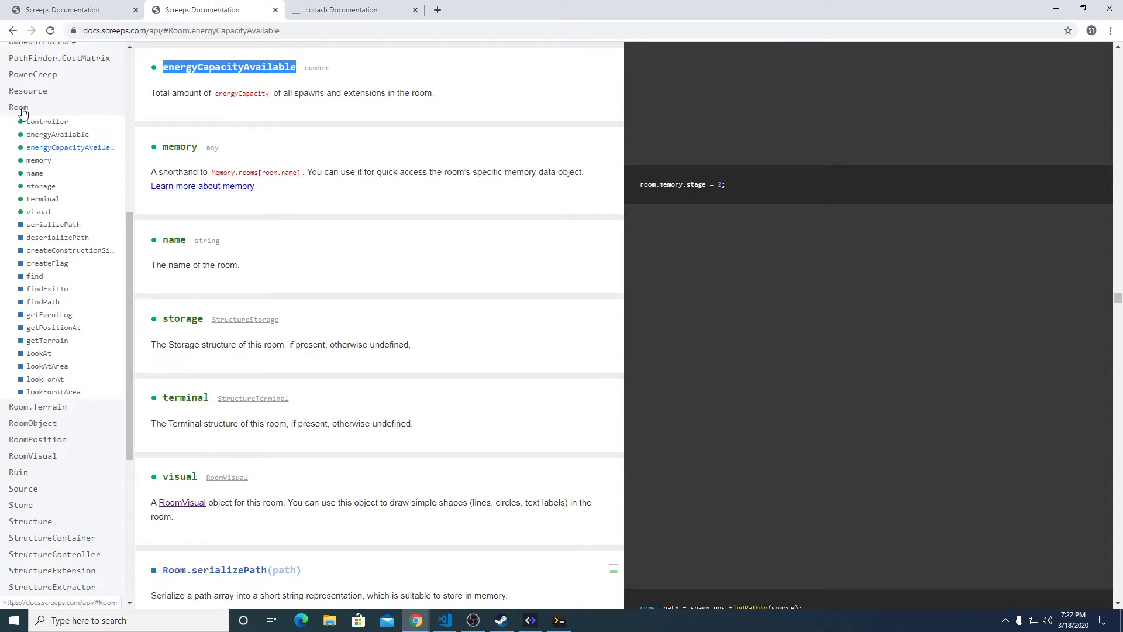
mouse_move(57, 135)
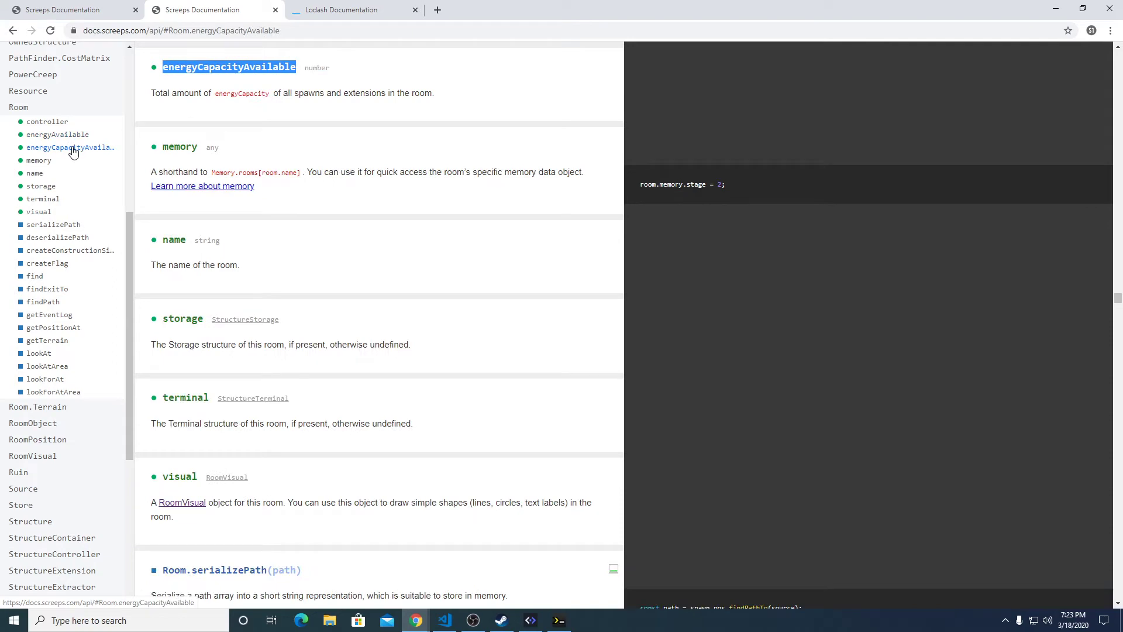
click(47, 121)
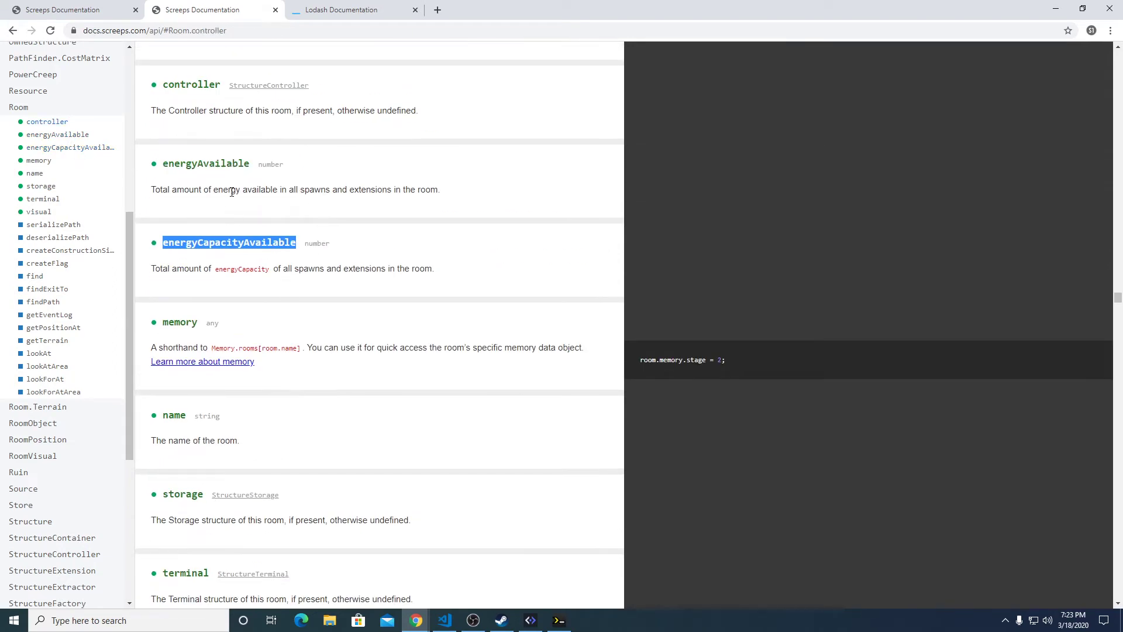
Step: Read energyAvailable and energyCapacityAvailable descriptions, highlighting spawns, extensions and the property name
double_click(315, 190)
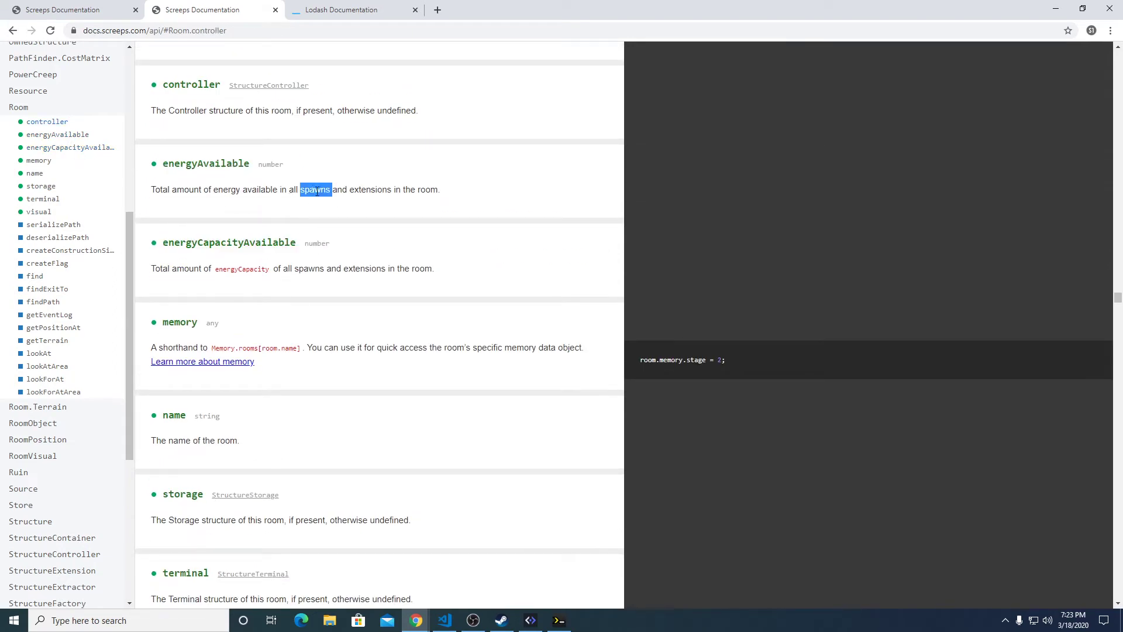
double_click(371, 190)
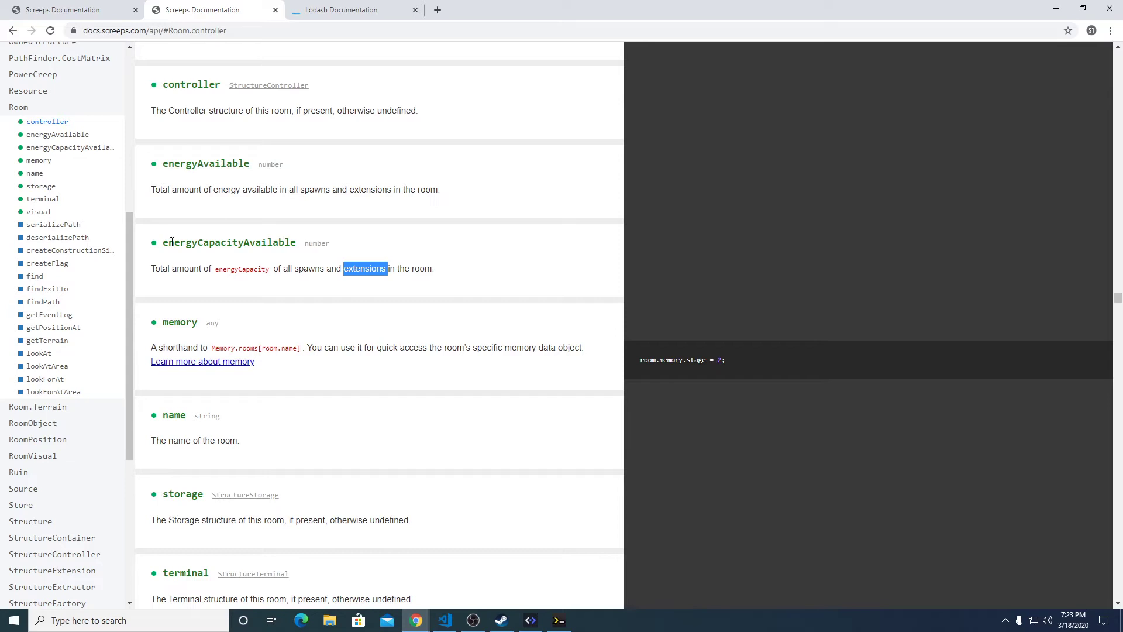
double_click(228, 242)
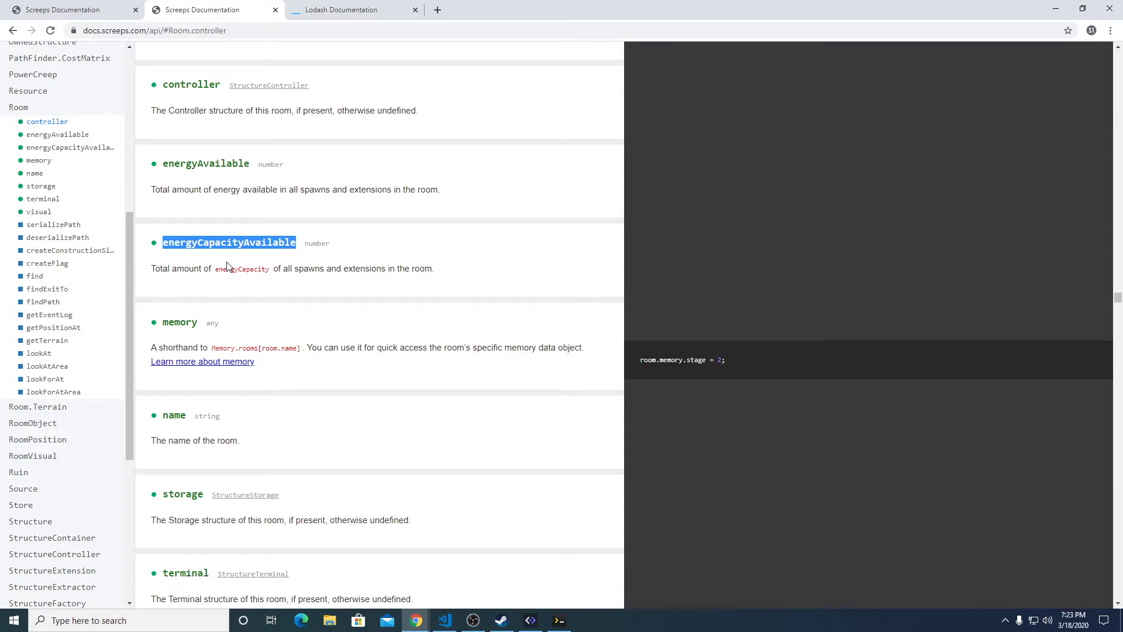
mouse_move(248, 229)
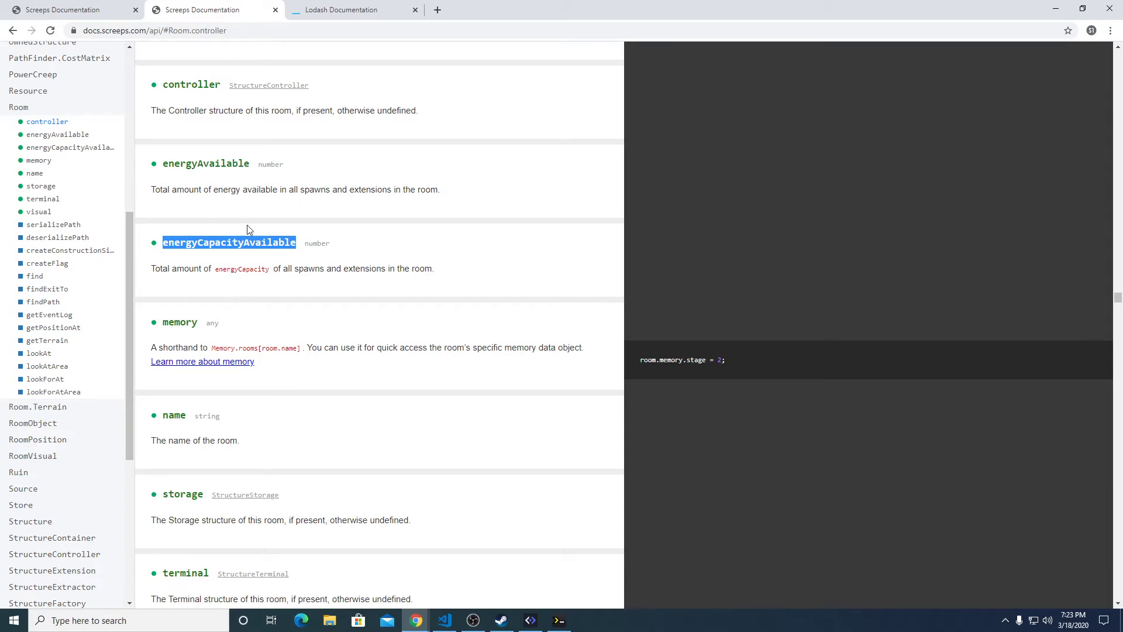
mouse_move(428, 237)
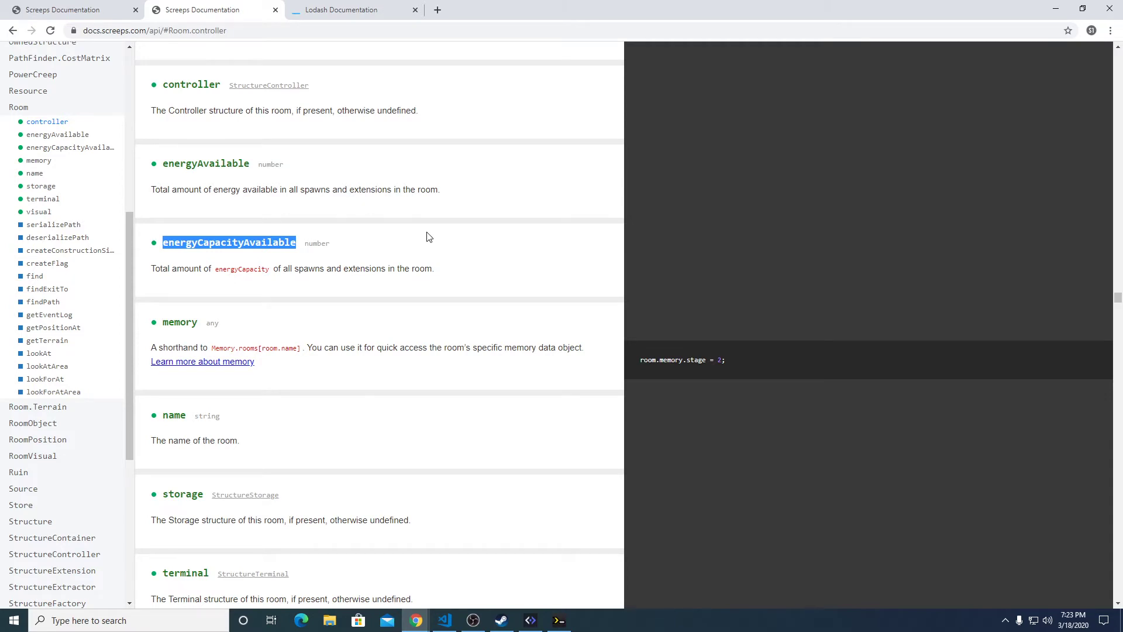
click(444, 620)
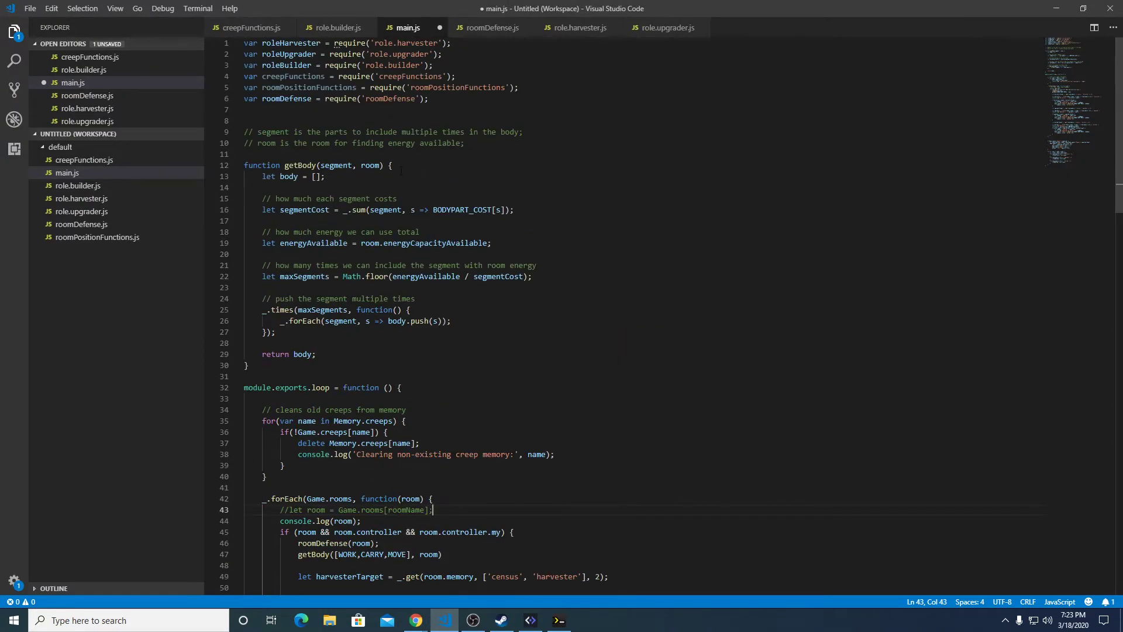
click(390, 165)
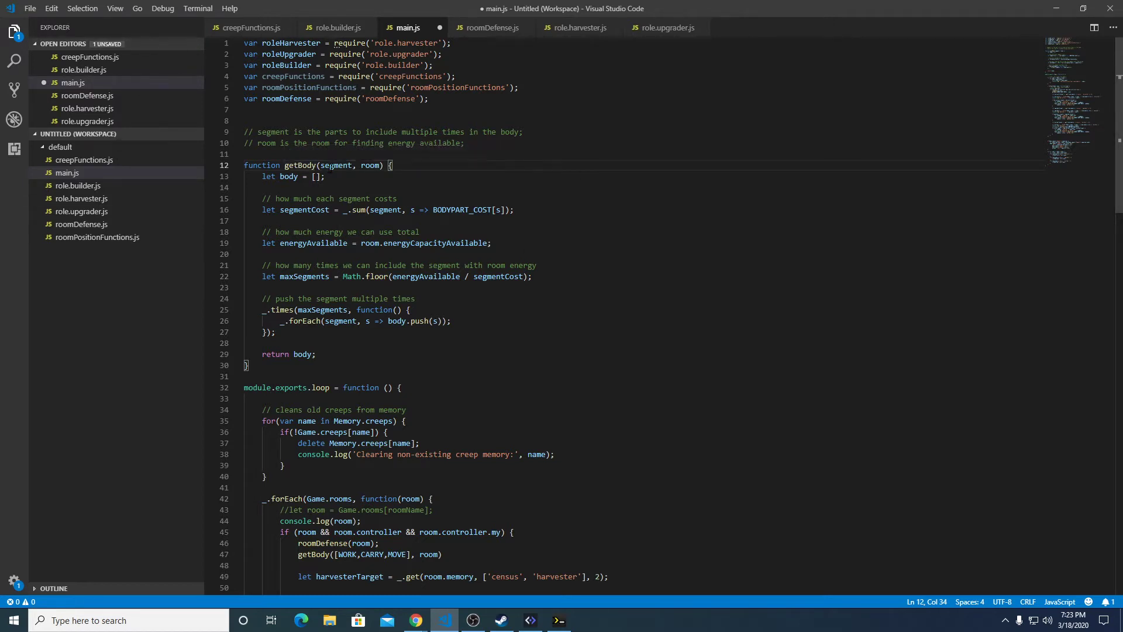
double_click(335, 165)
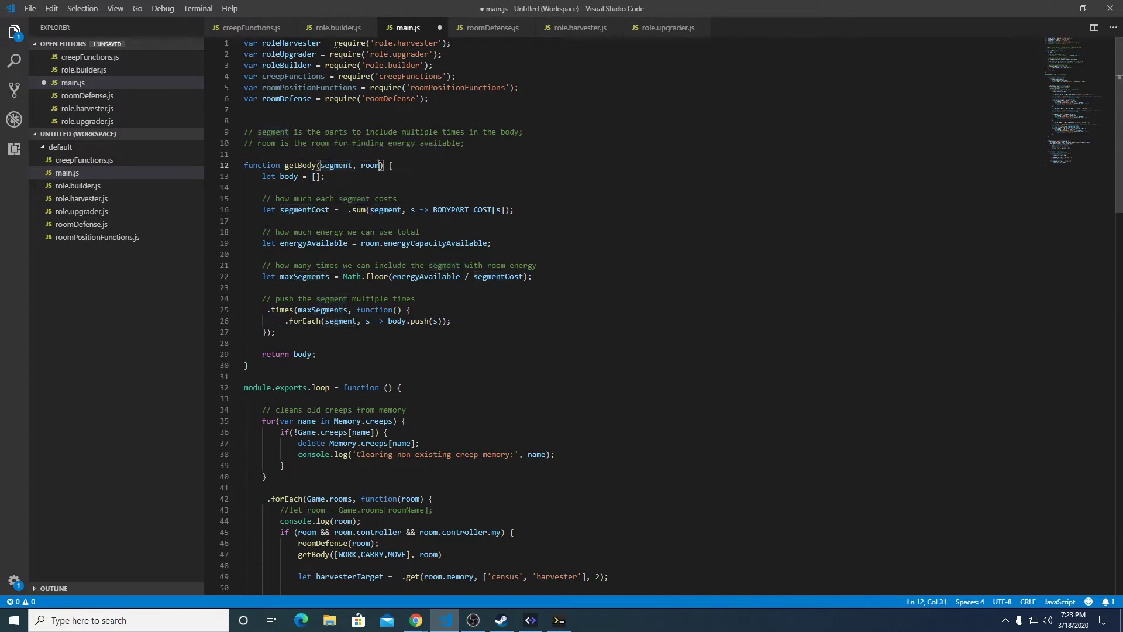
click(285, 177)
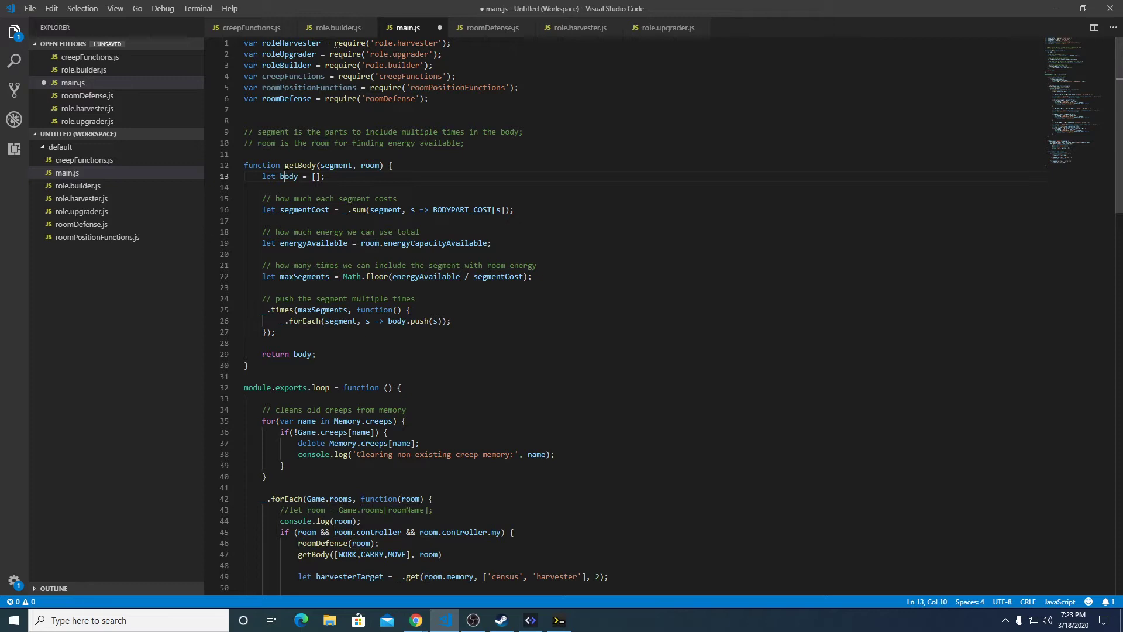
double_click(288, 177)
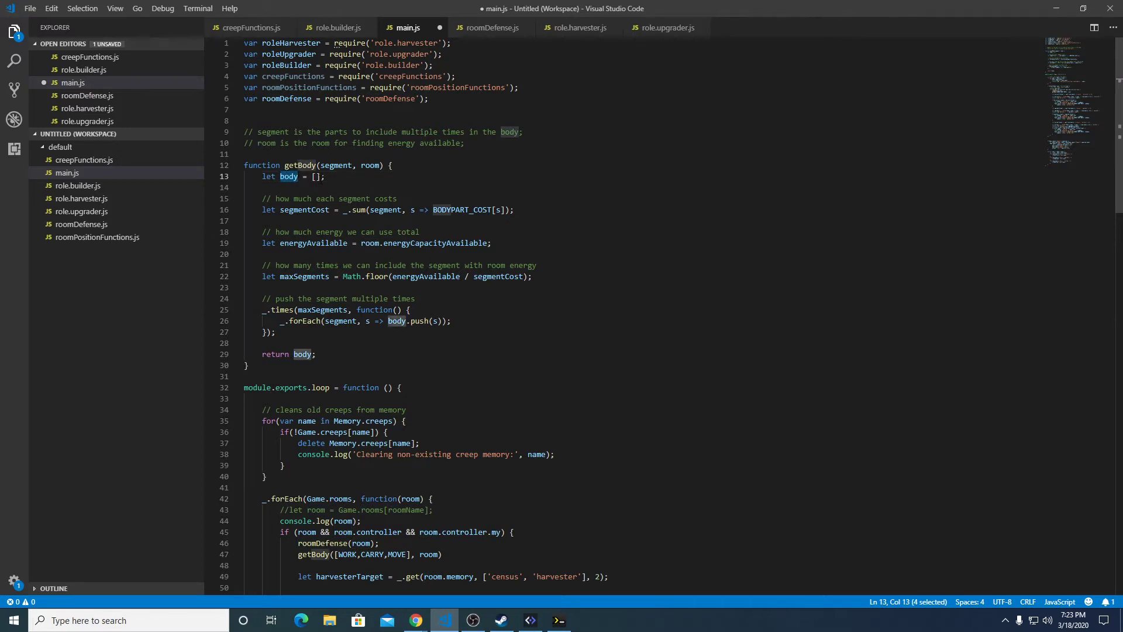
click(288, 176)
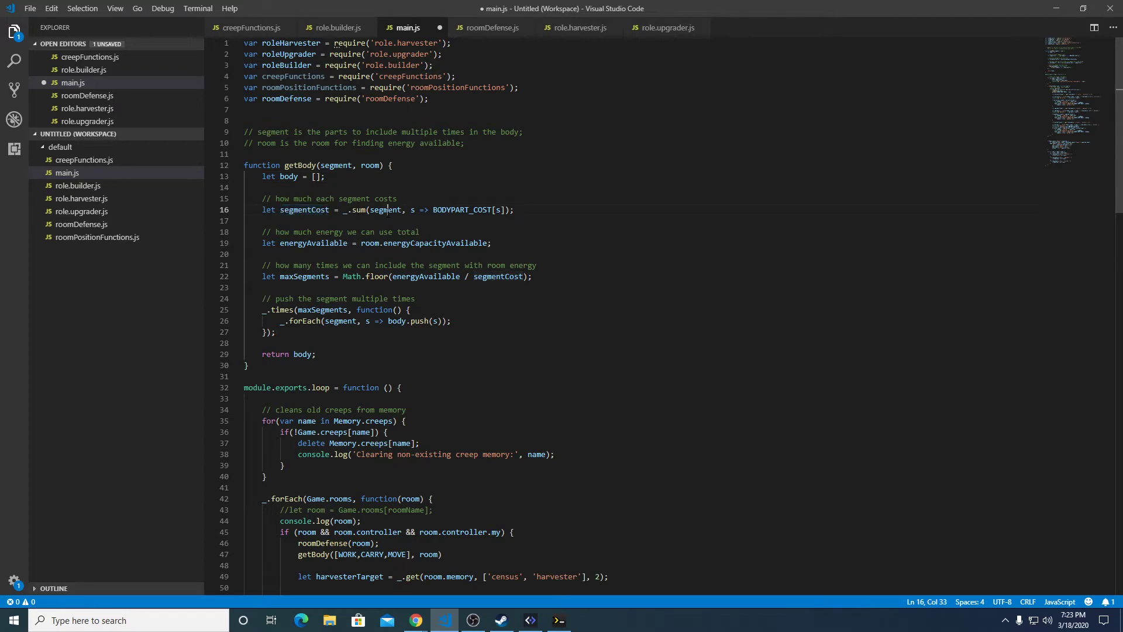
double_click(385, 209)
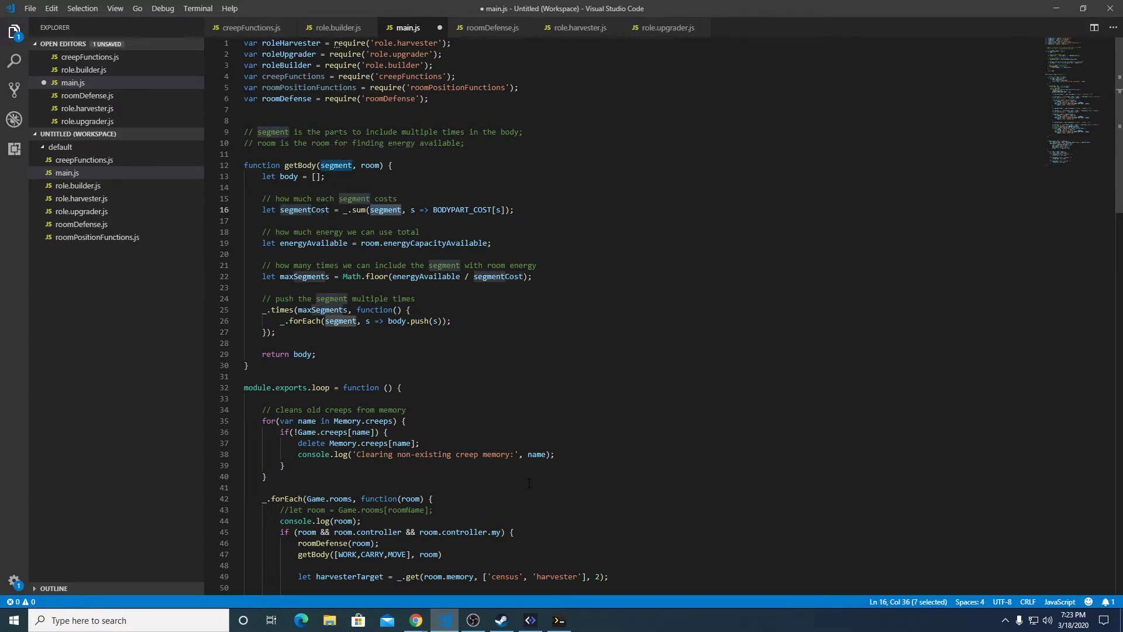
scroll(down, 3)
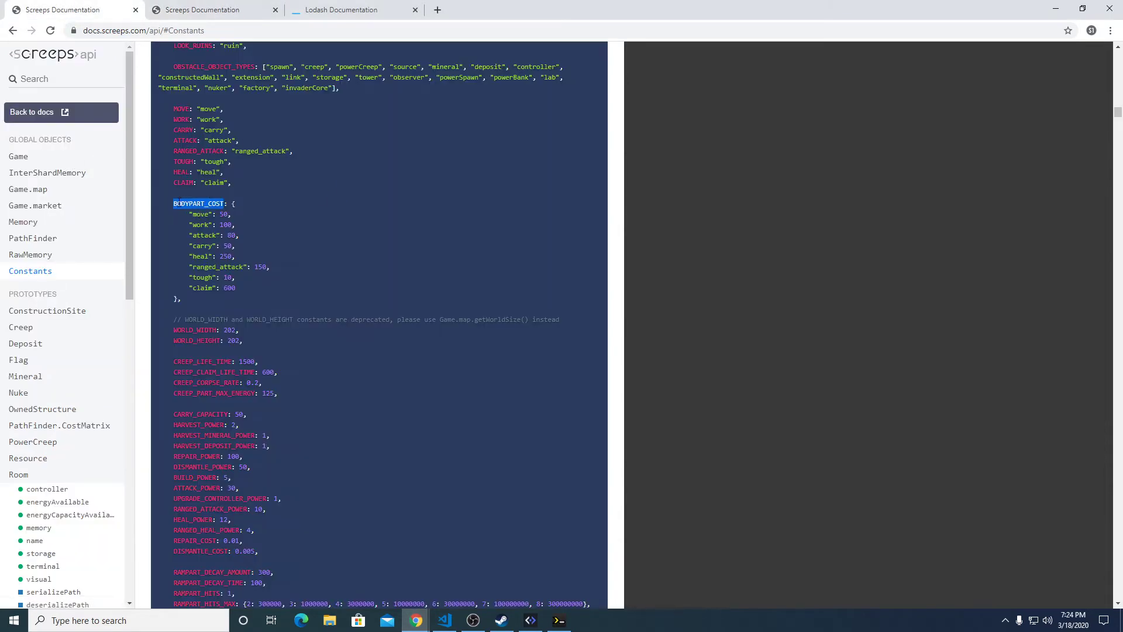
Step: Highlight the 'tough' body part cost in the BODYPART_COST constants table
click(239, 208)
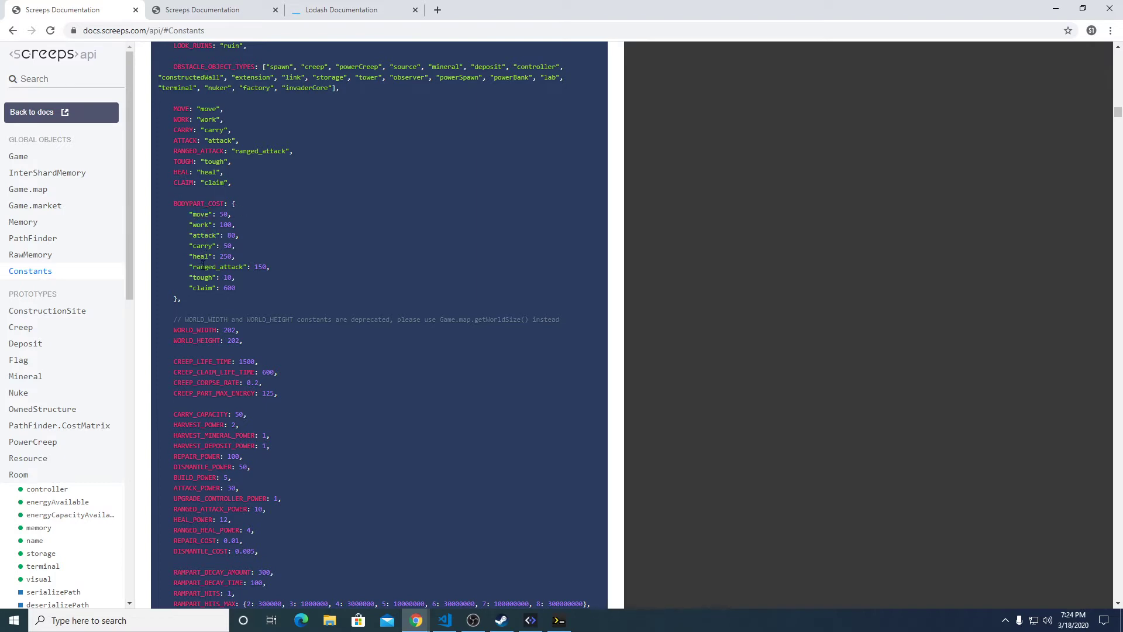
double_click(203, 278)
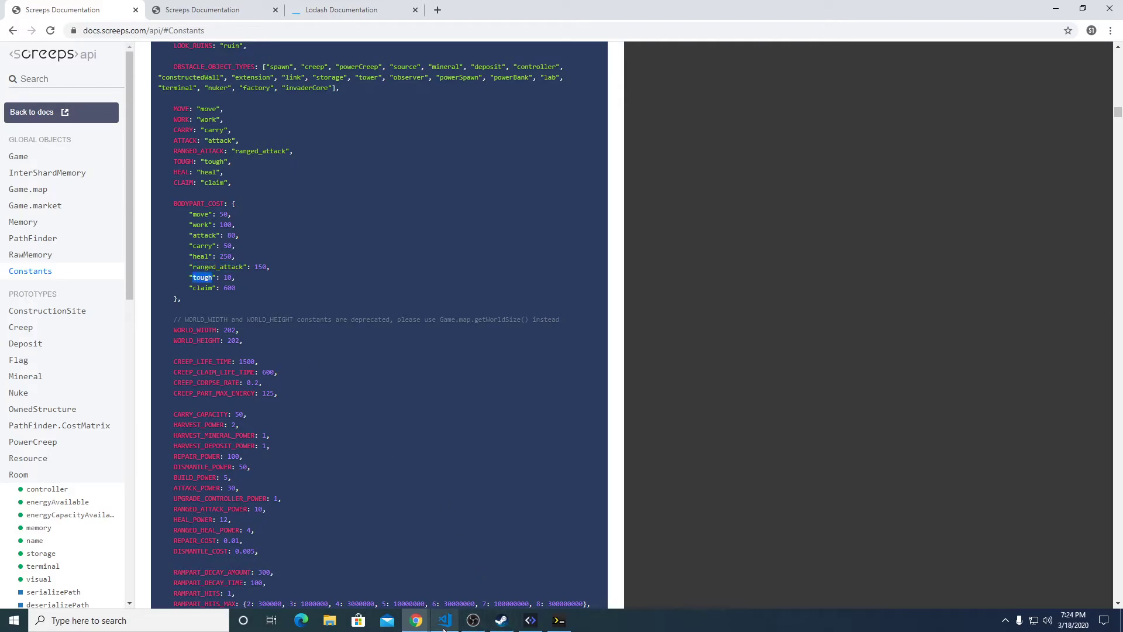
Step: Review getBody's use of BODYPART_COST, energyCapacityAvailable, energyAvailable and maxSegments in main.js
click(444, 620)
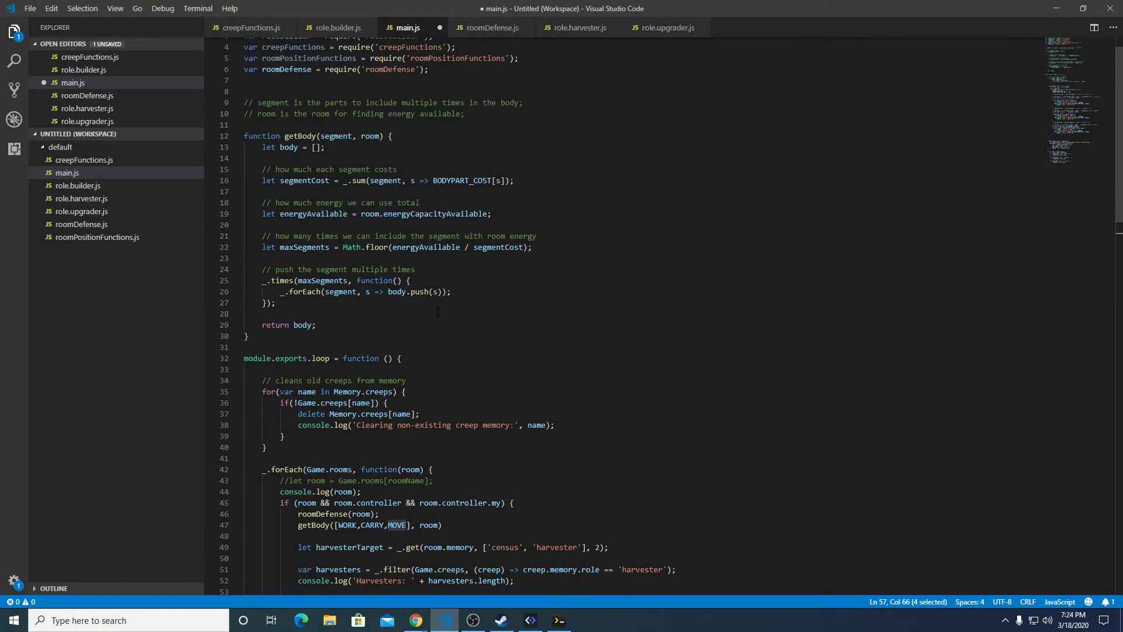
double_click(335, 136)
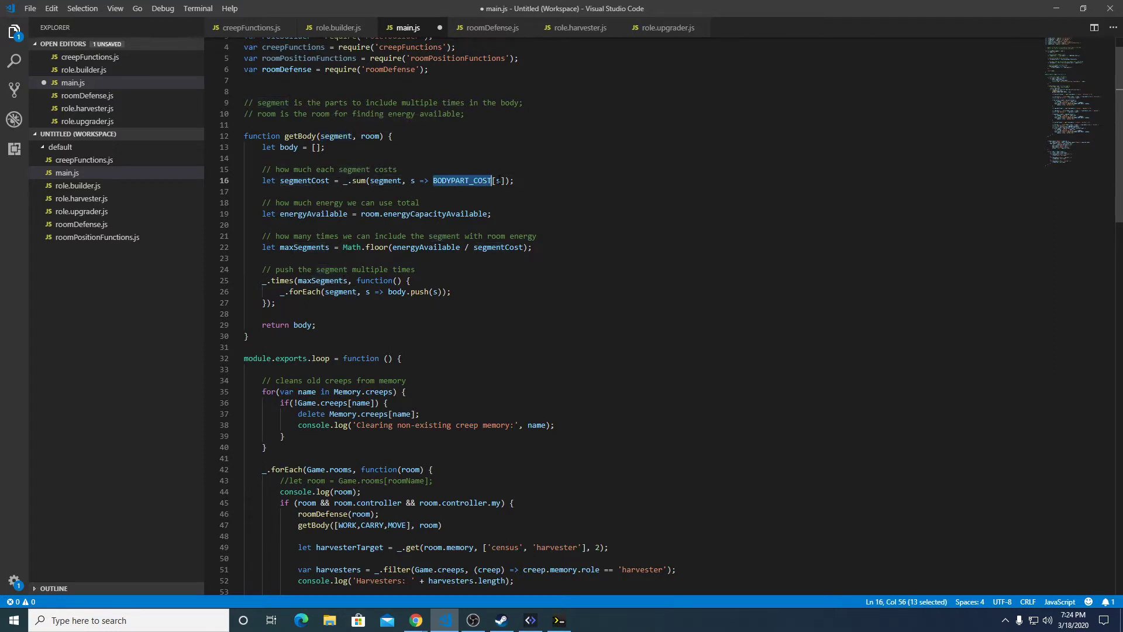
double_click(304, 181)
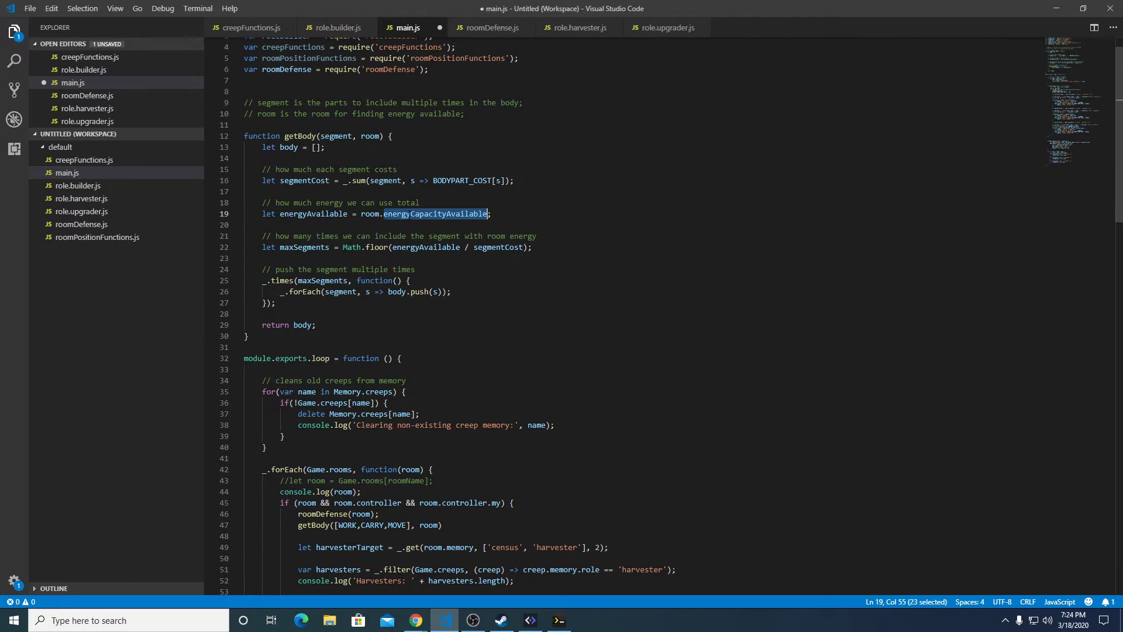
double_click(303, 247)
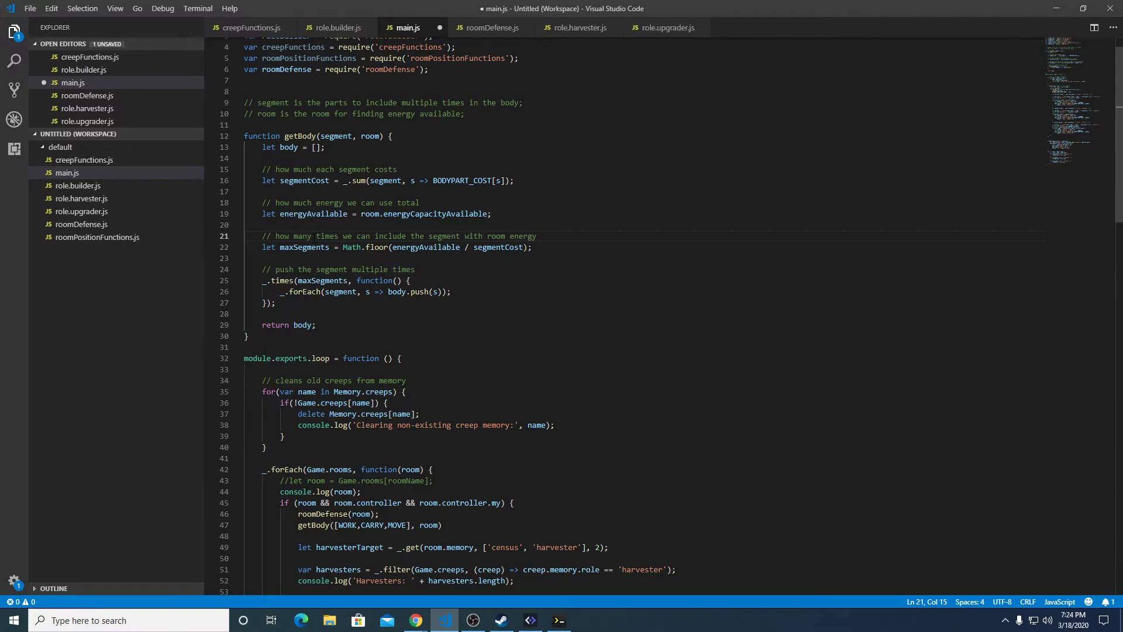
double_click(288, 147)
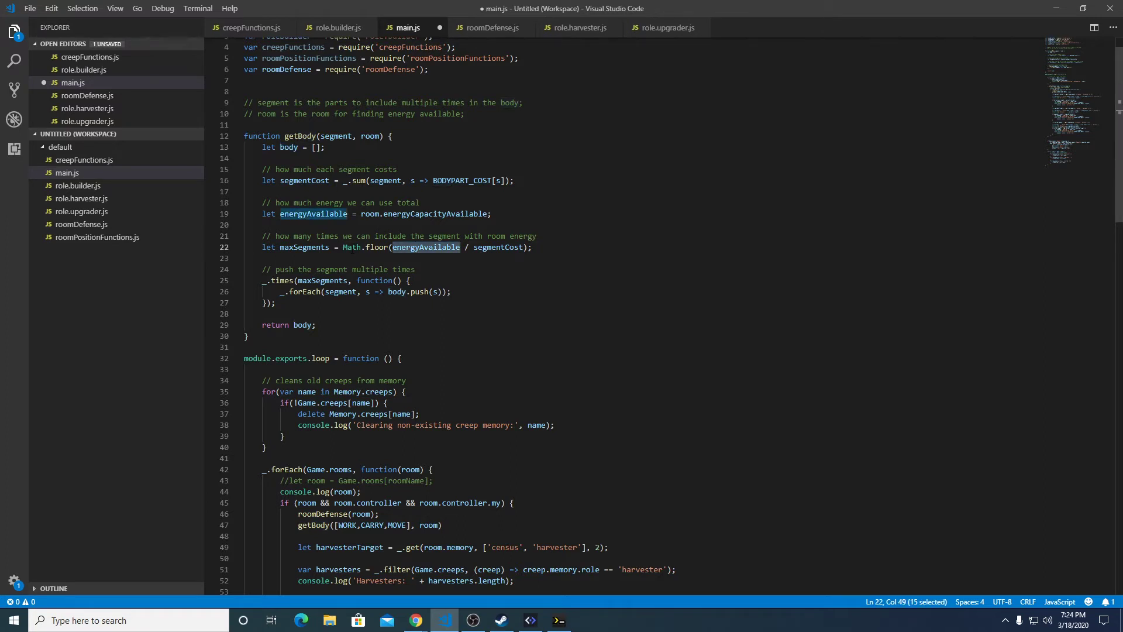
double_click(352, 247)
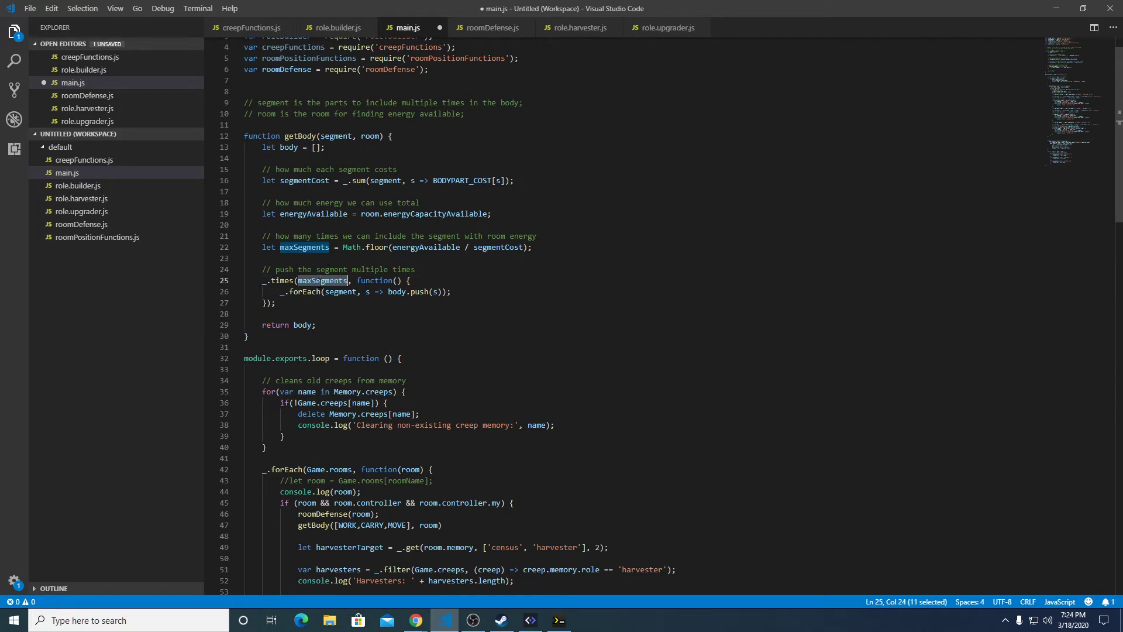
double_click(304, 292)
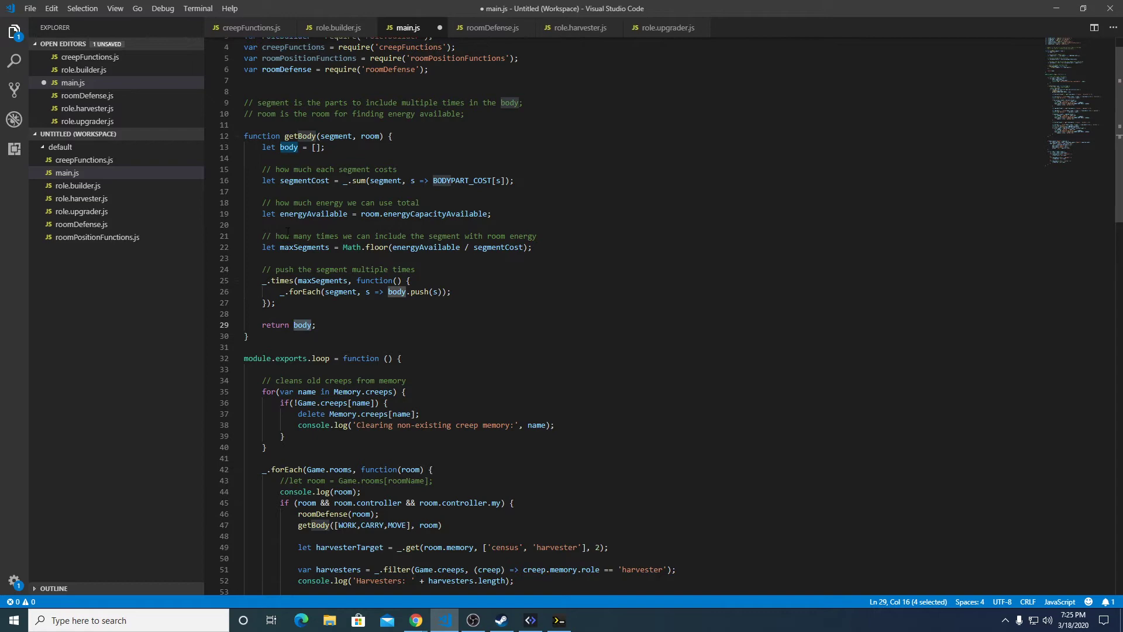
scroll(down, 3)
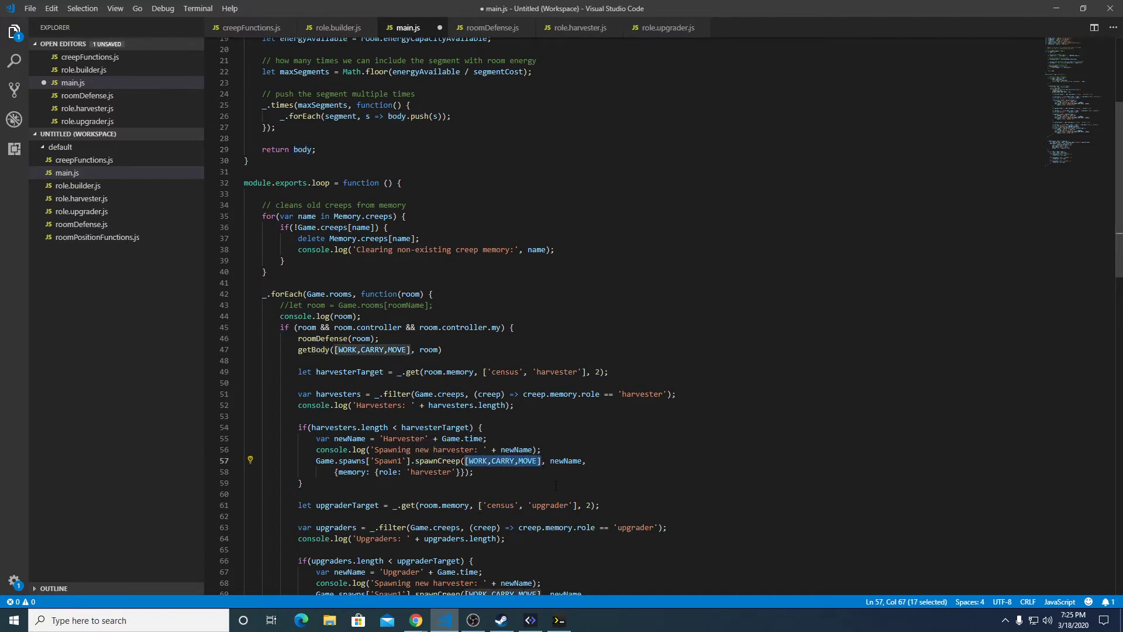
Step: Replace the harvester spawnCreep body with getBody([WORK,CARRY,MOVE], room)
key(Delete)
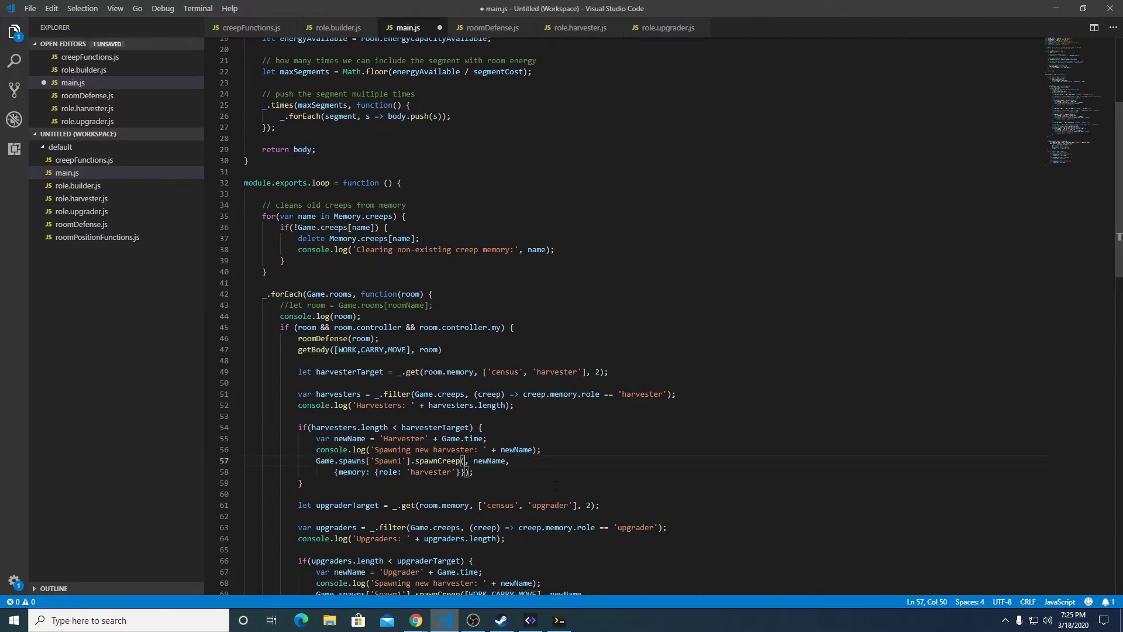
text(getBody()
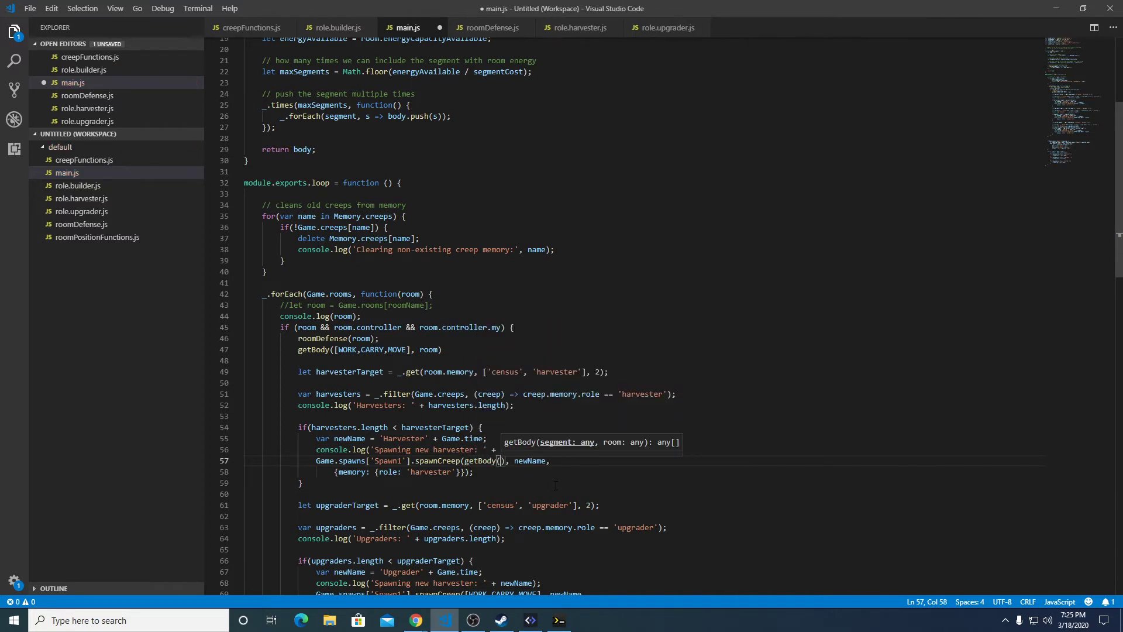
text([WORK,CARRY,MOVE])
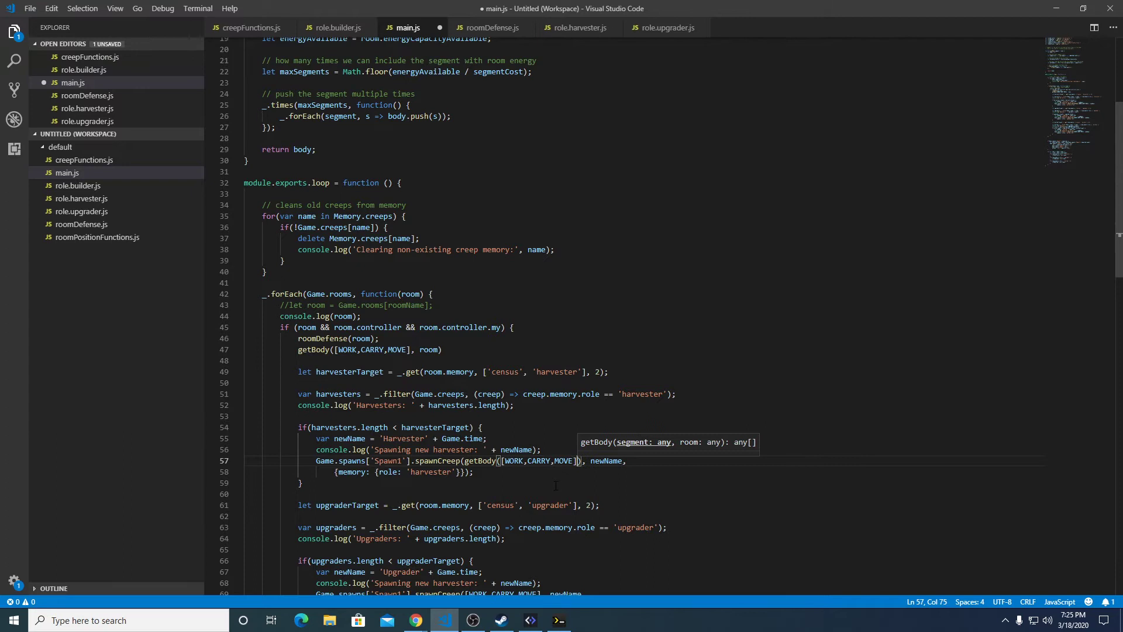
text(,)
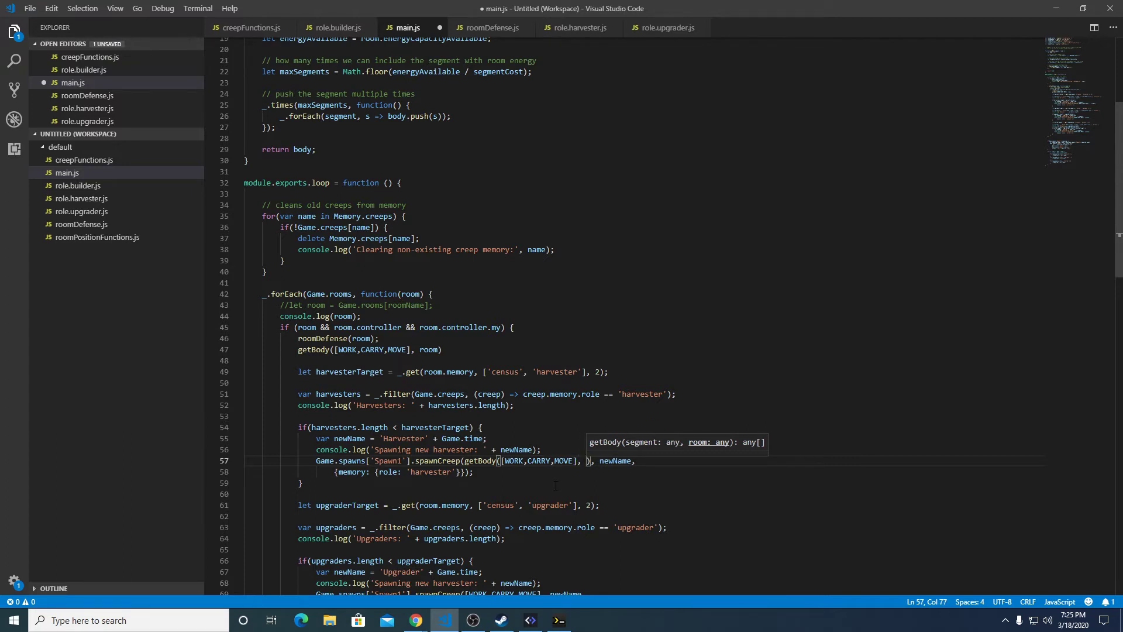
text(room)
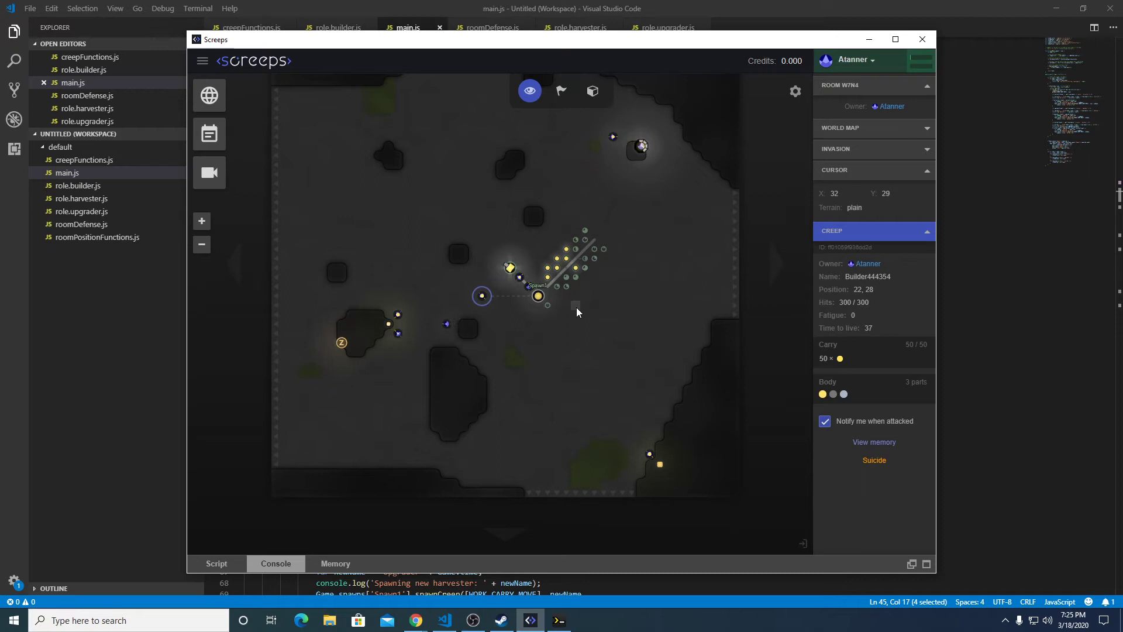
Step: View the console and rooms census memory, then inspect Spawn1 building a nine-part harvester
click(581, 314)
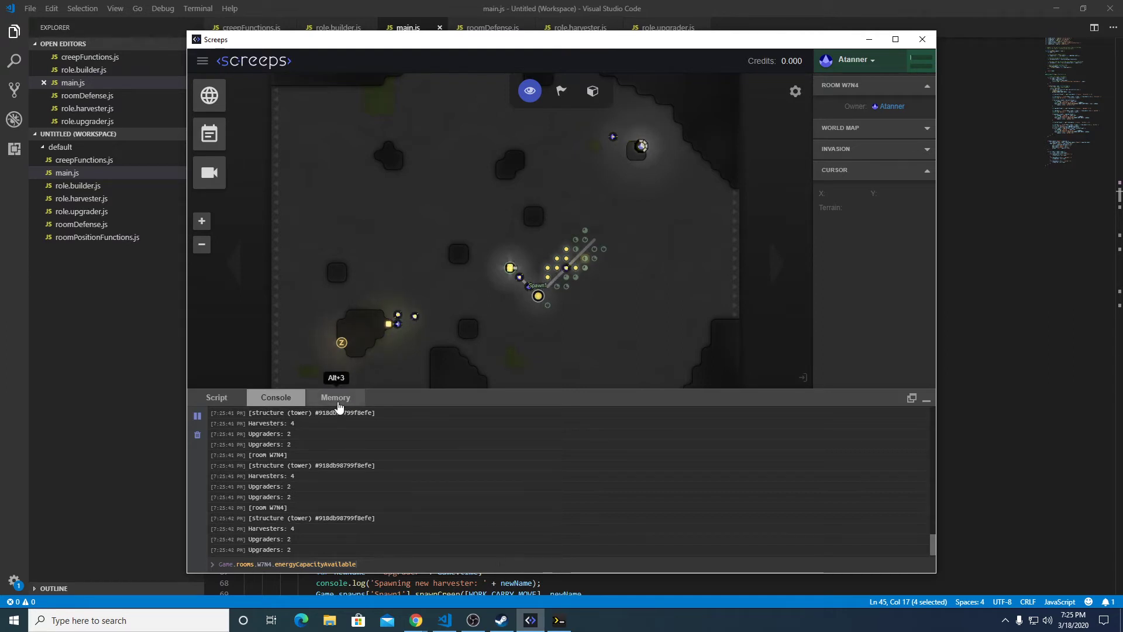
click(335, 397)
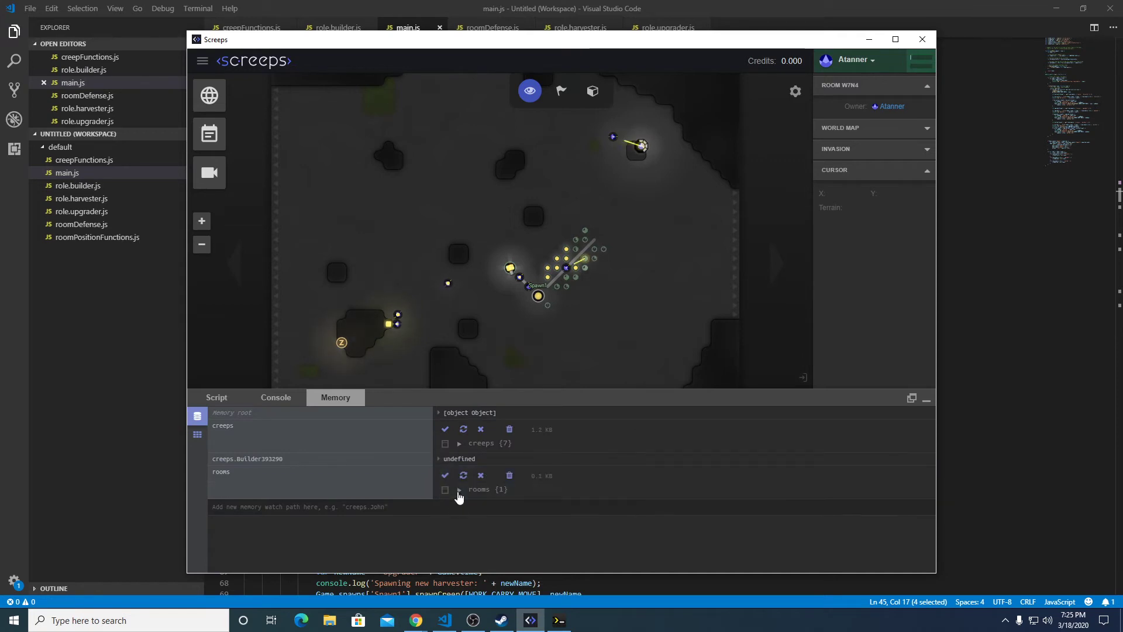
click(458, 489)
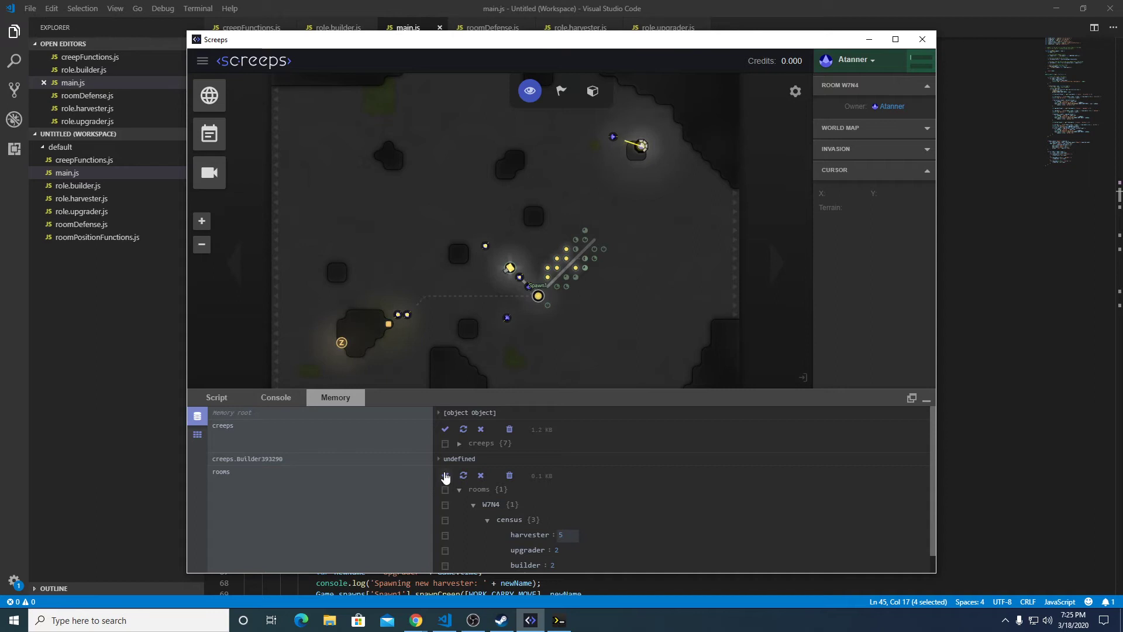
click(445, 475)
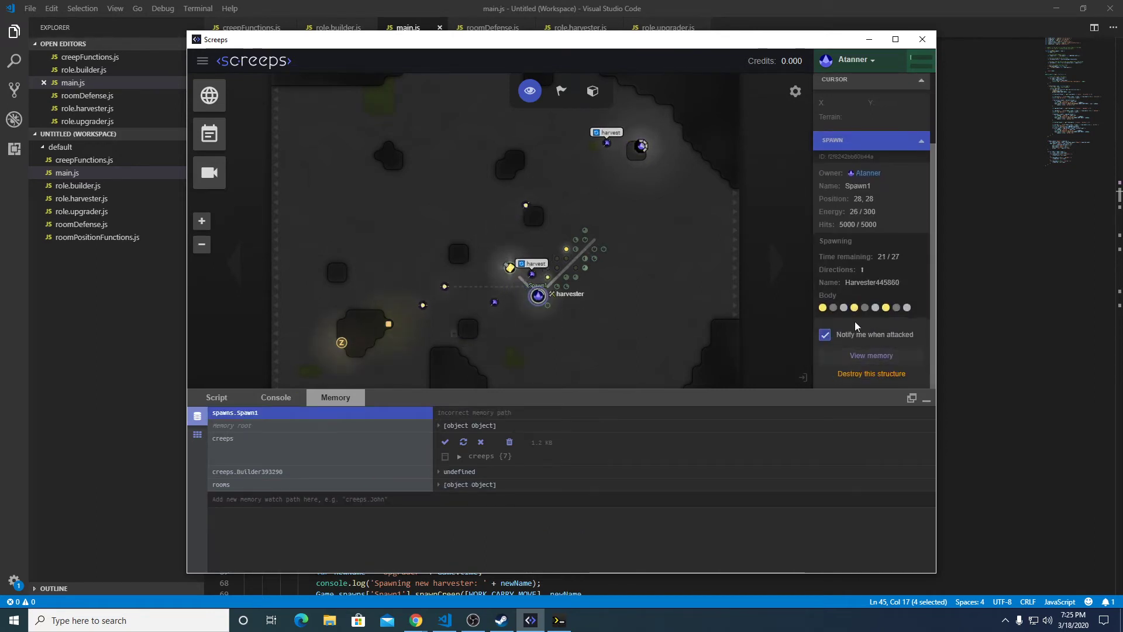
mouse_move(864, 307)
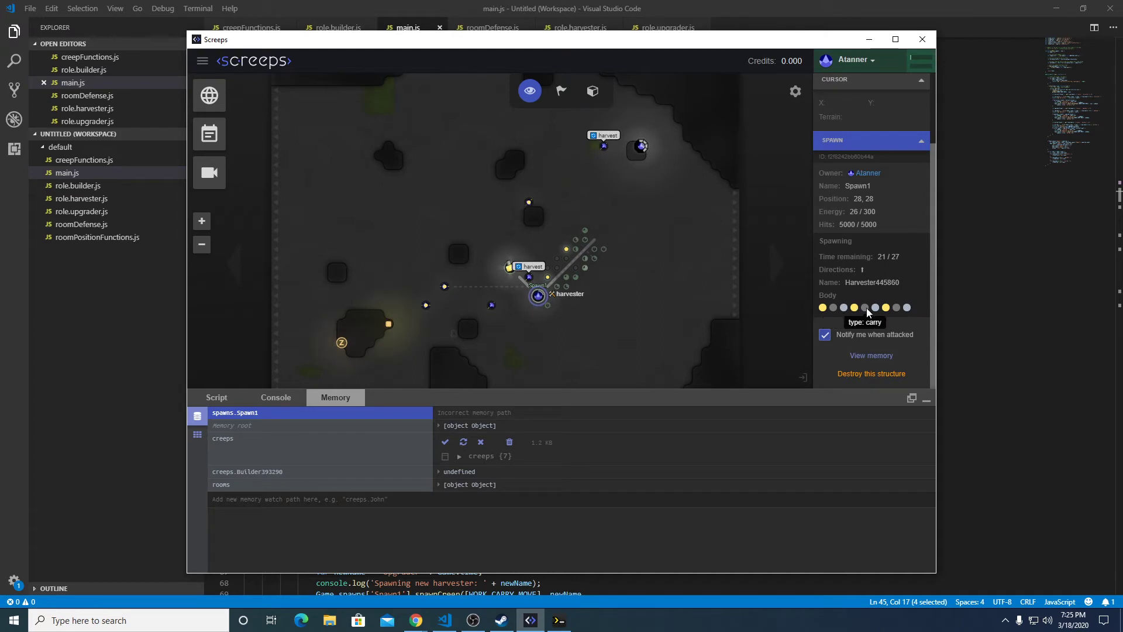
mouse_move(905, 308)
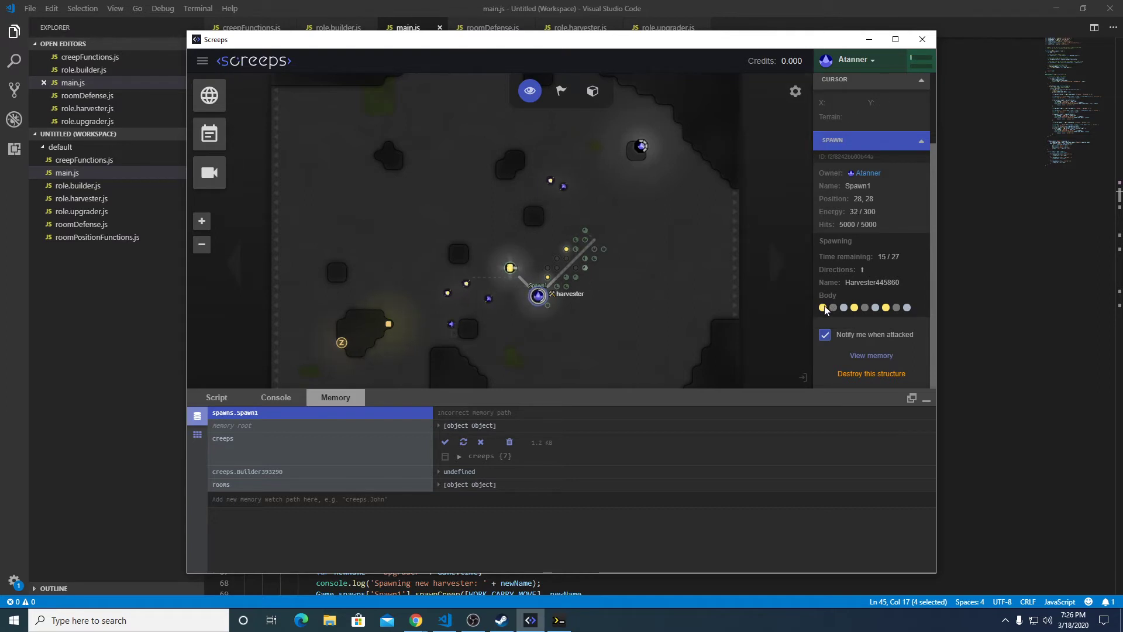
mouse_move(844, 308)
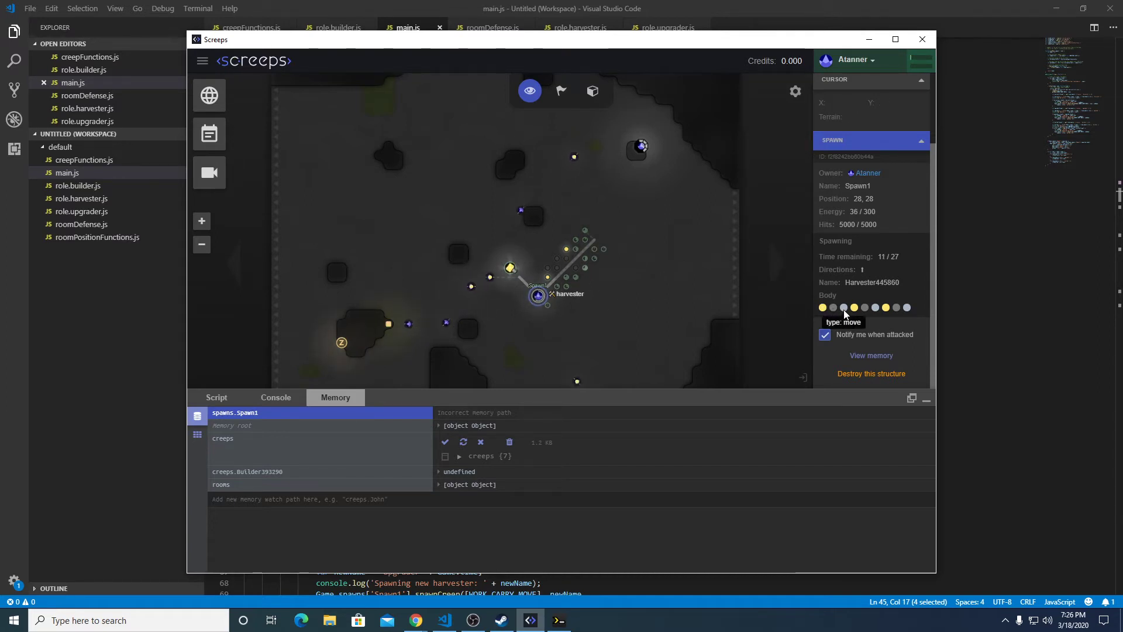
mouse_move(561, 260)
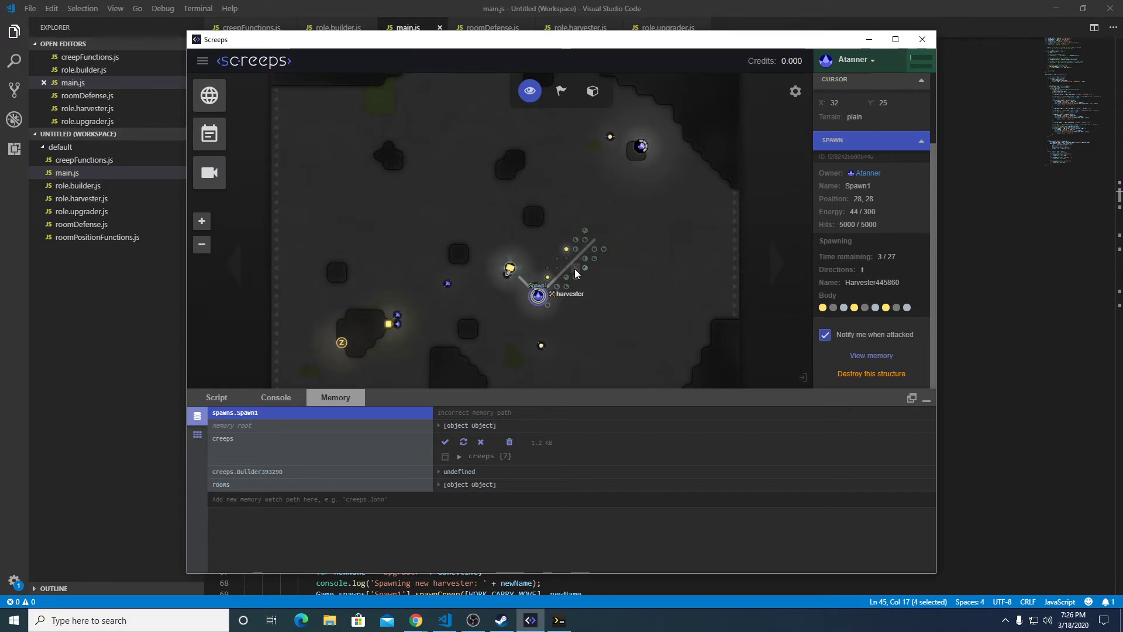
Step: Inspect an extension near the spawn and the energy source on the left
click(574, 267)
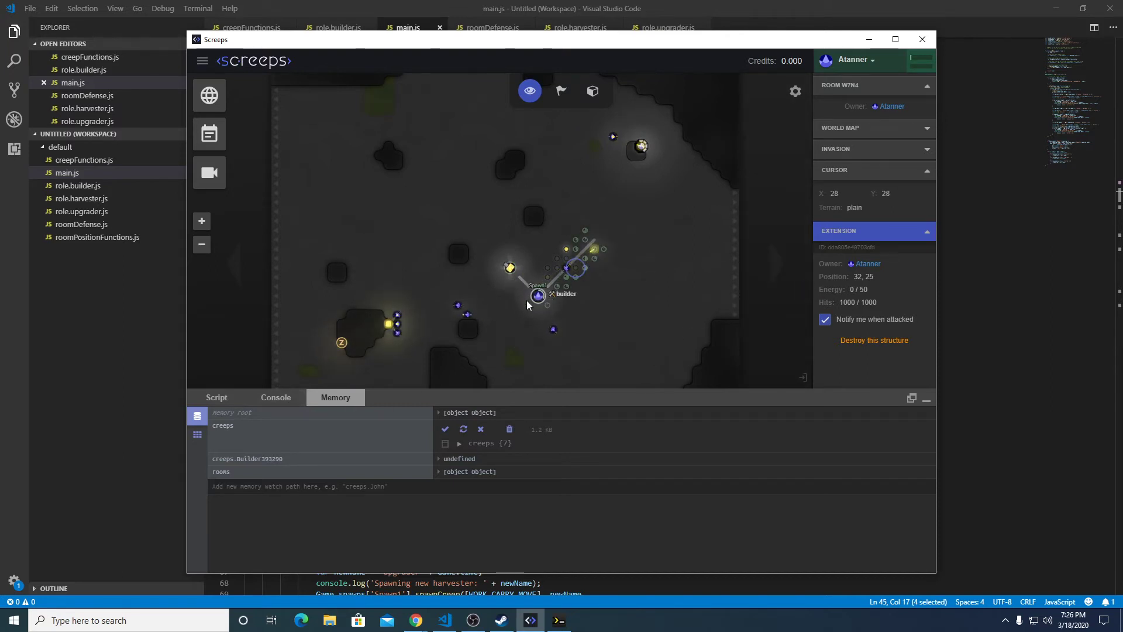
drag(527, 304, 404, 330)
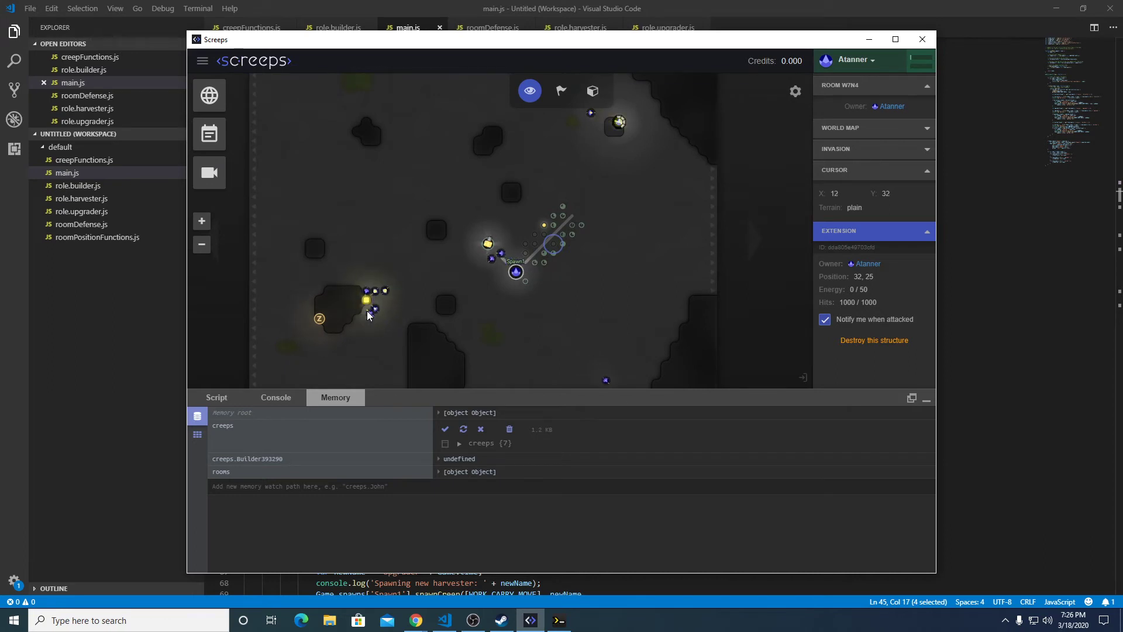
click(366, 309)
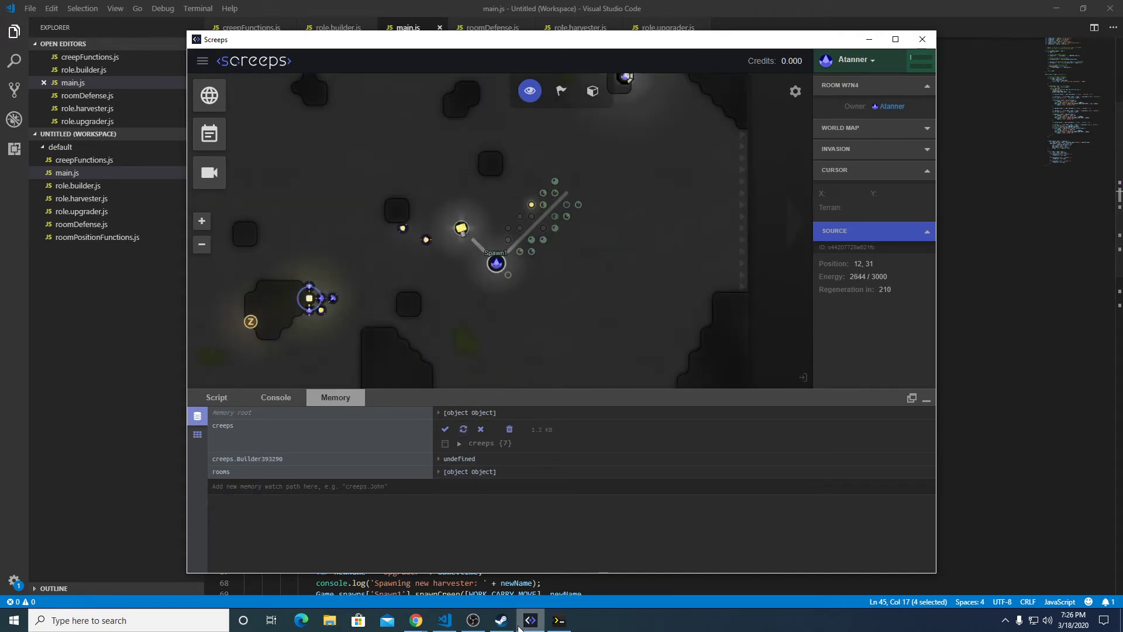
mouse_move(417, 620)
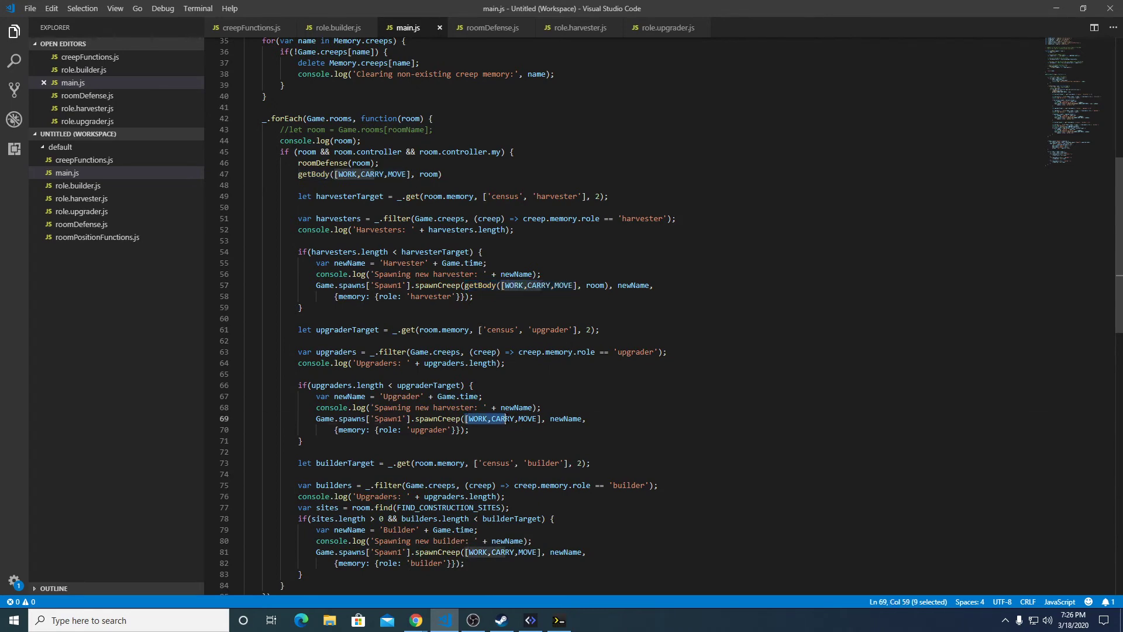
Step: Wrap the upgrader and builder spawnCreep bodies in getBody([WORK,CARRY,MOVE], room) and return to Screeps
text(getBody()
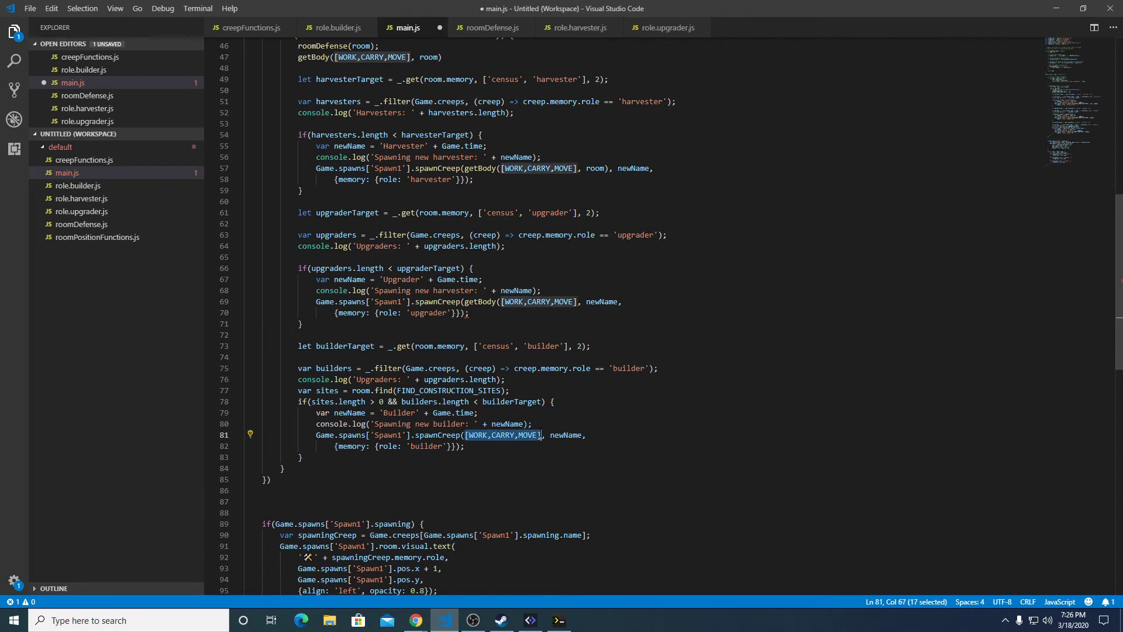
text(getBody()
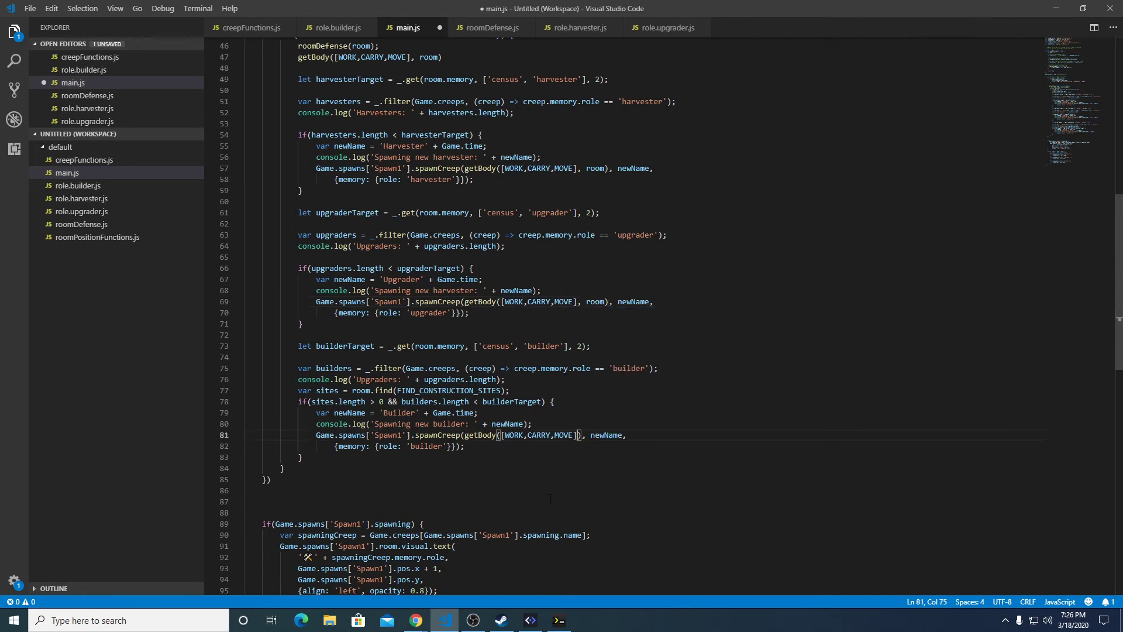
text(room)
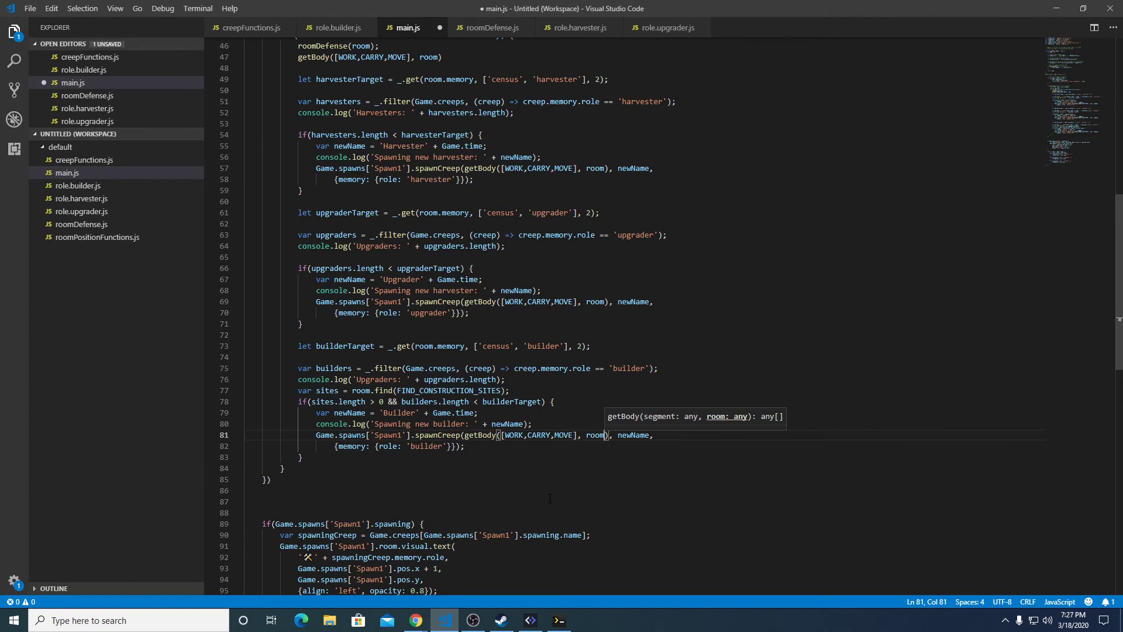
click(531, 620)
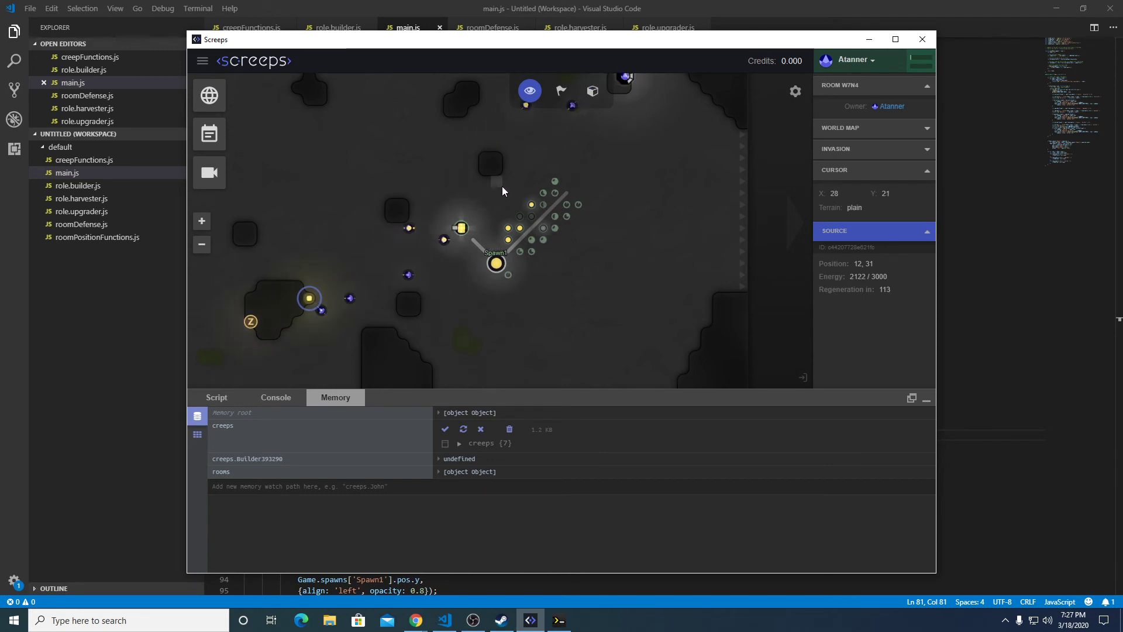
Step: Inspect the spawn's currently spawning creep and collapse the rooms memory entry
drag(501, 190, 592, 206)
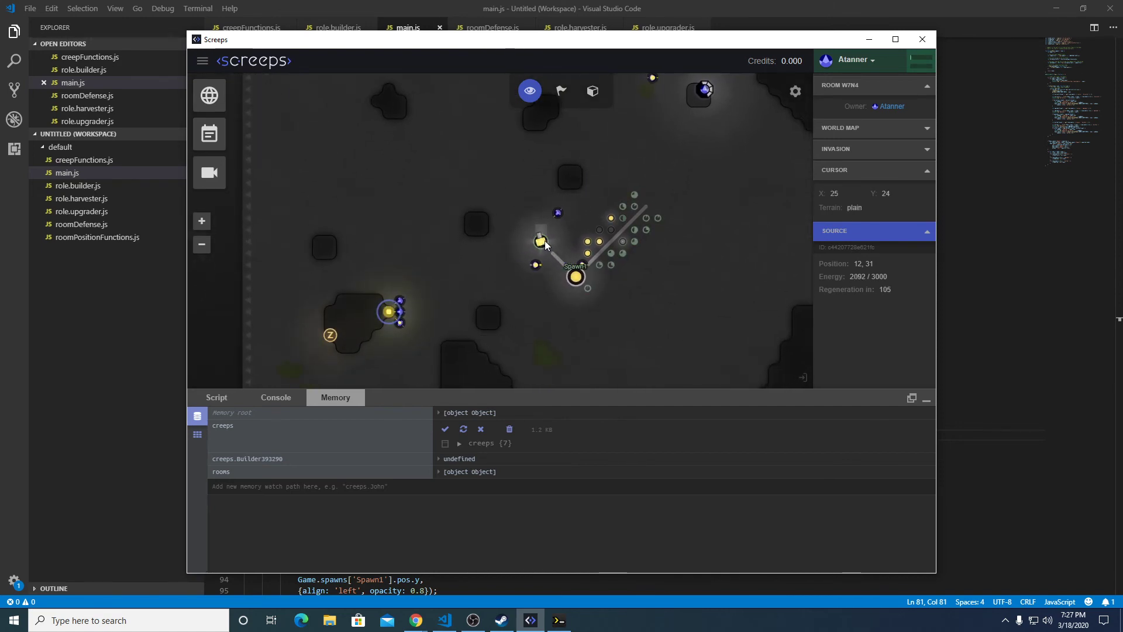
click(576, 277)
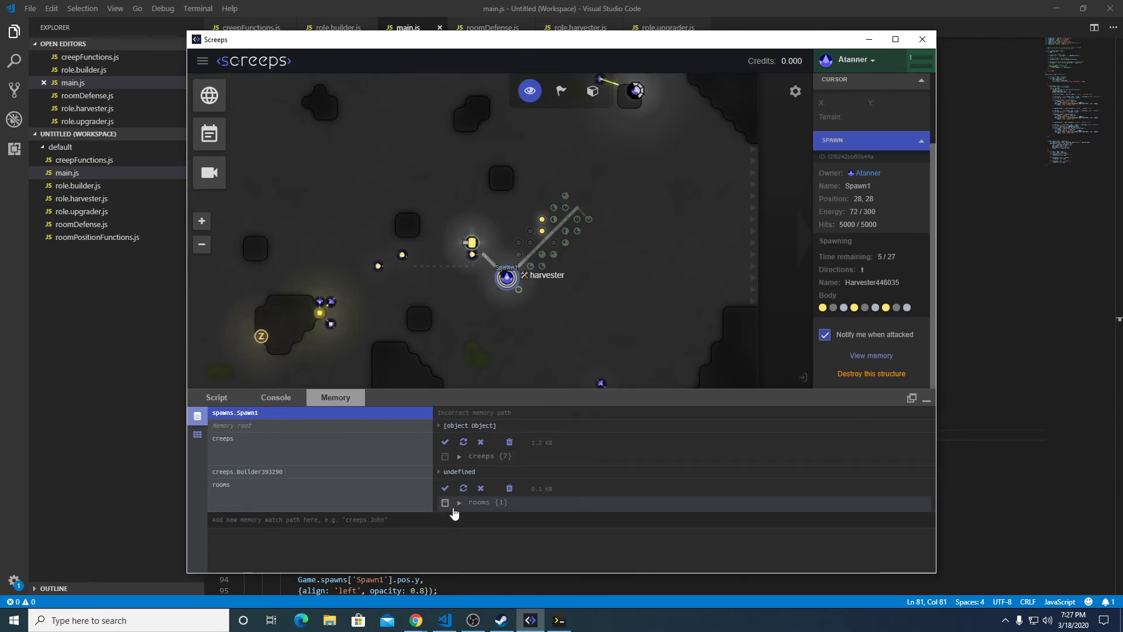
click(438, 501)
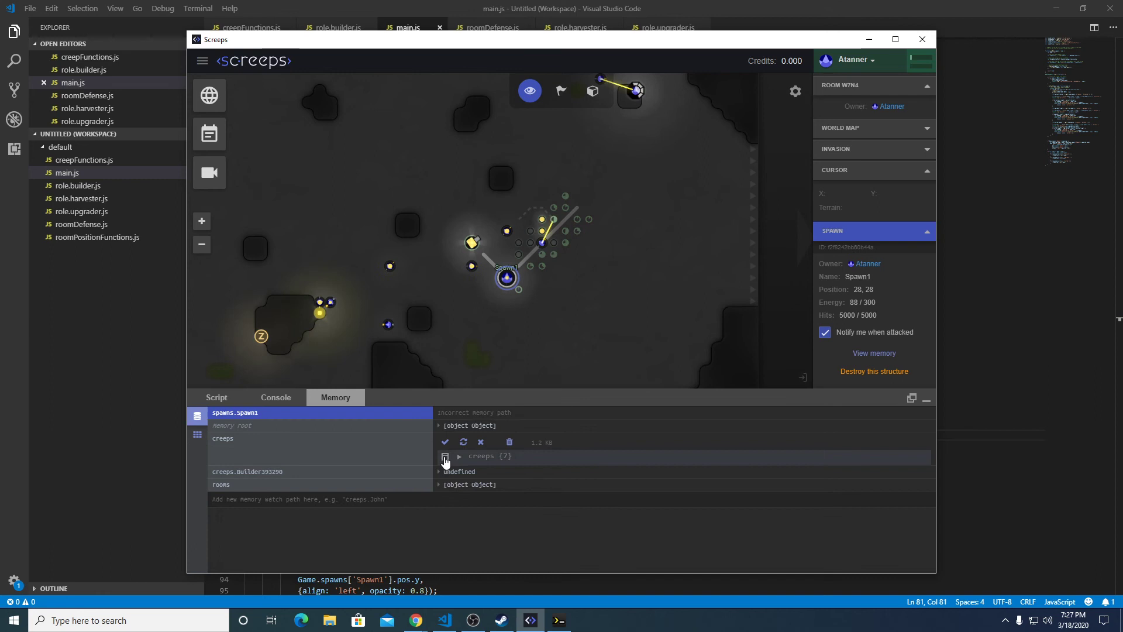
Step: Check the console spawn log and Harvester445860's nine-part body carrying 150 energy
click(275, 396)
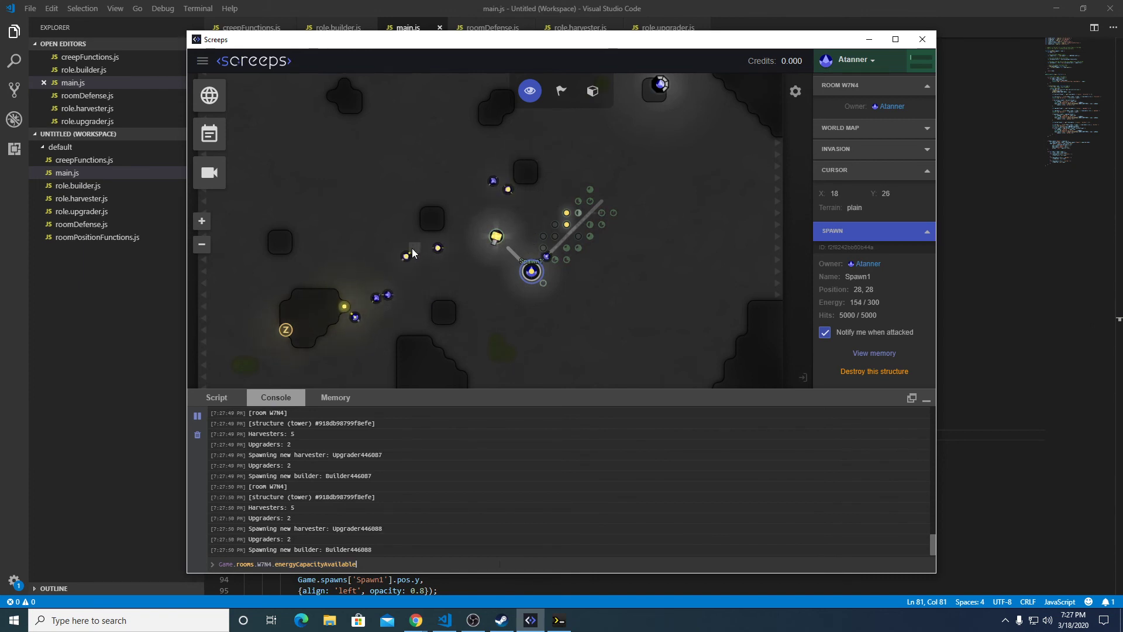
click(425, 238)
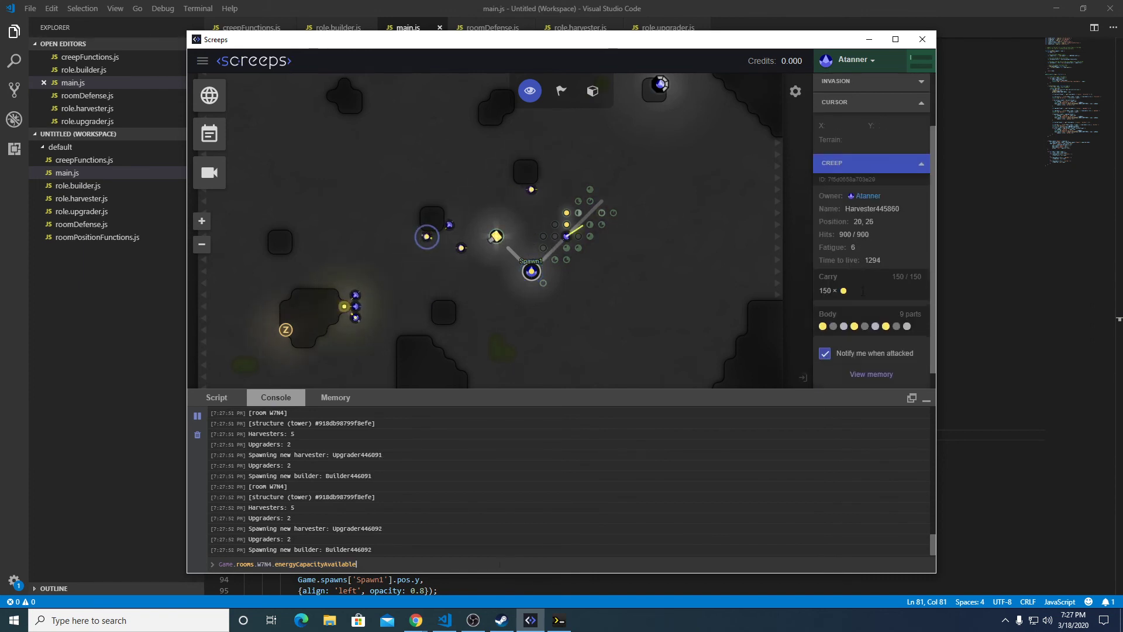